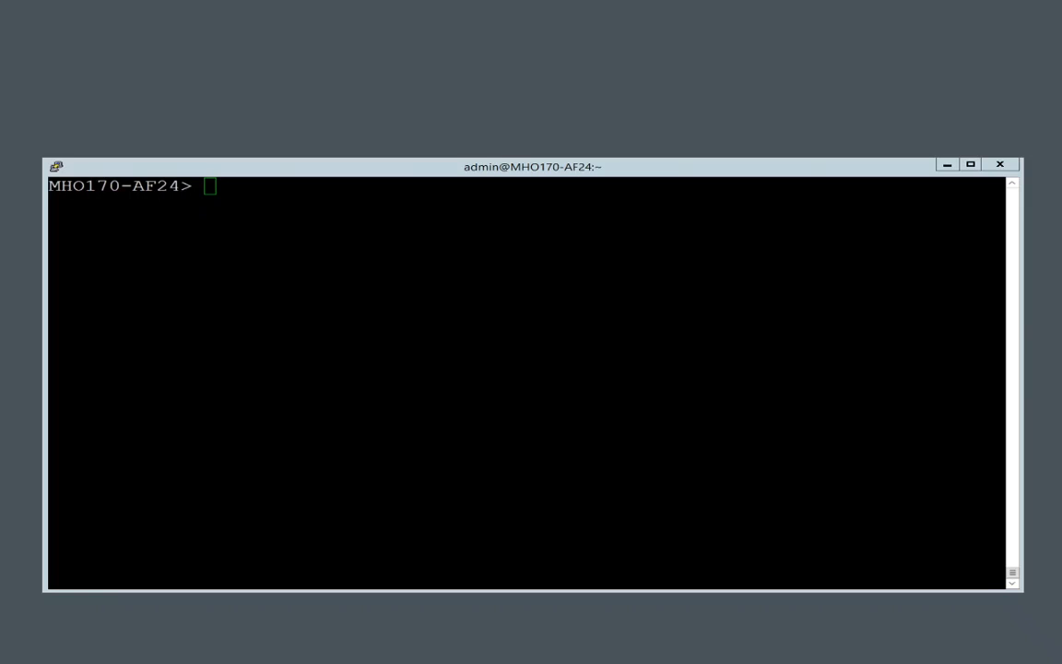
pyautogui.moveTo(3, 297)
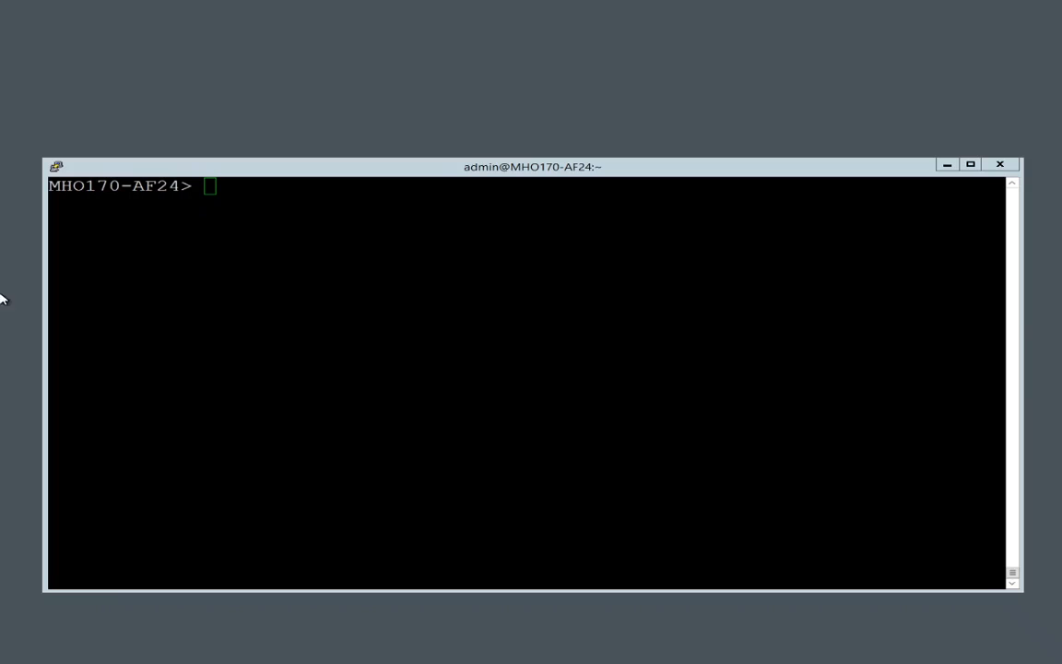
# - Create security group 2 on the Orchestrator with 'add maestro security-group id 2'
pyautogui.click(288, 369)
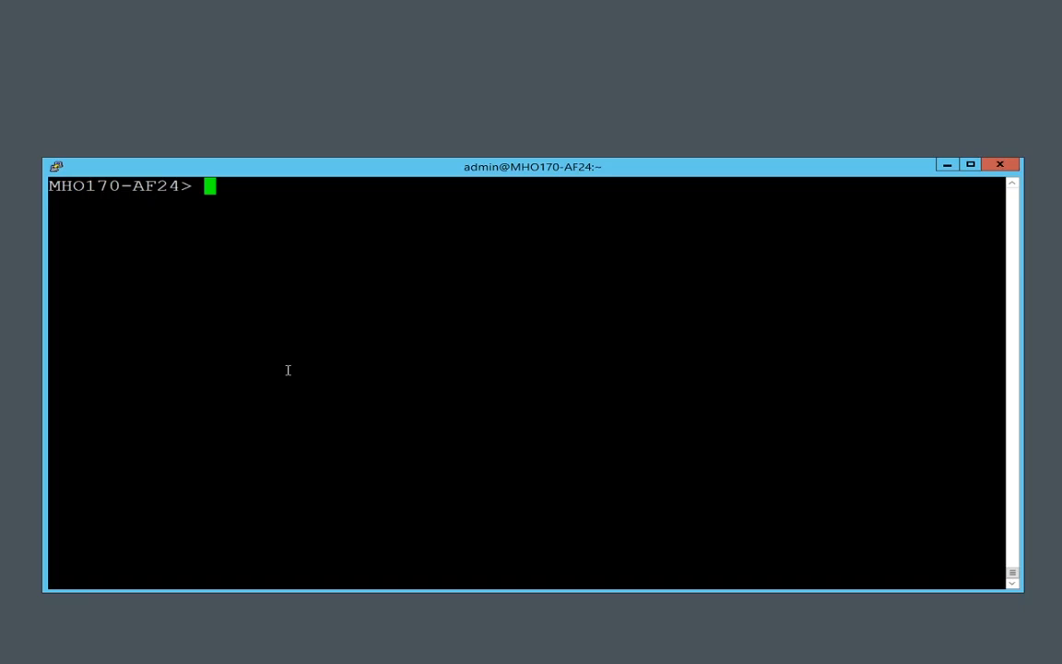
pyautogui.write('add maestro security-group')
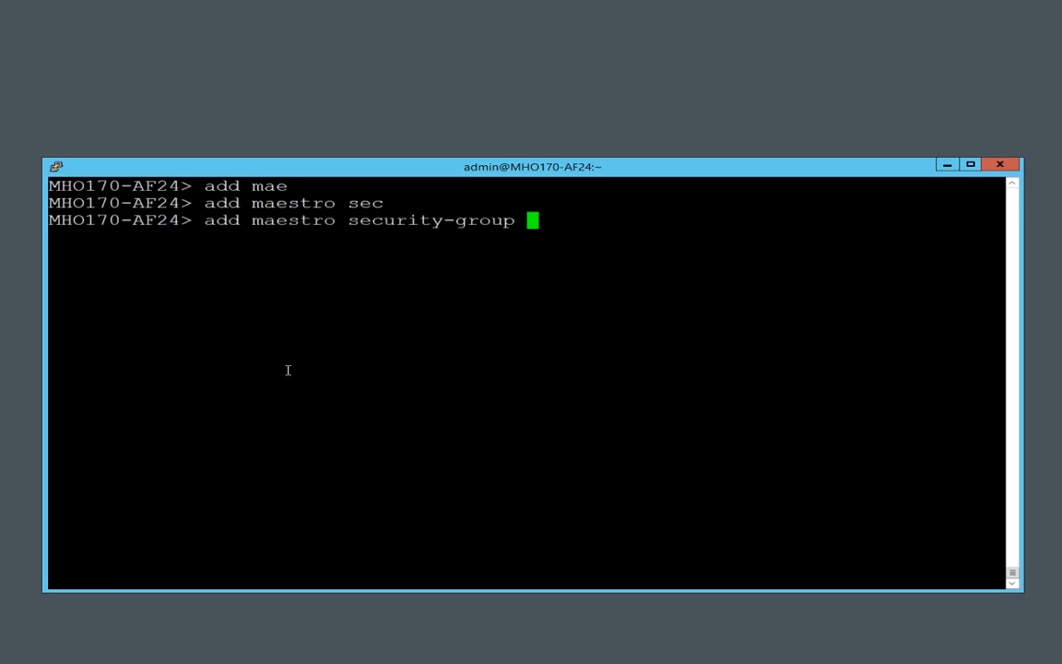
pyautogui.write('id 2')
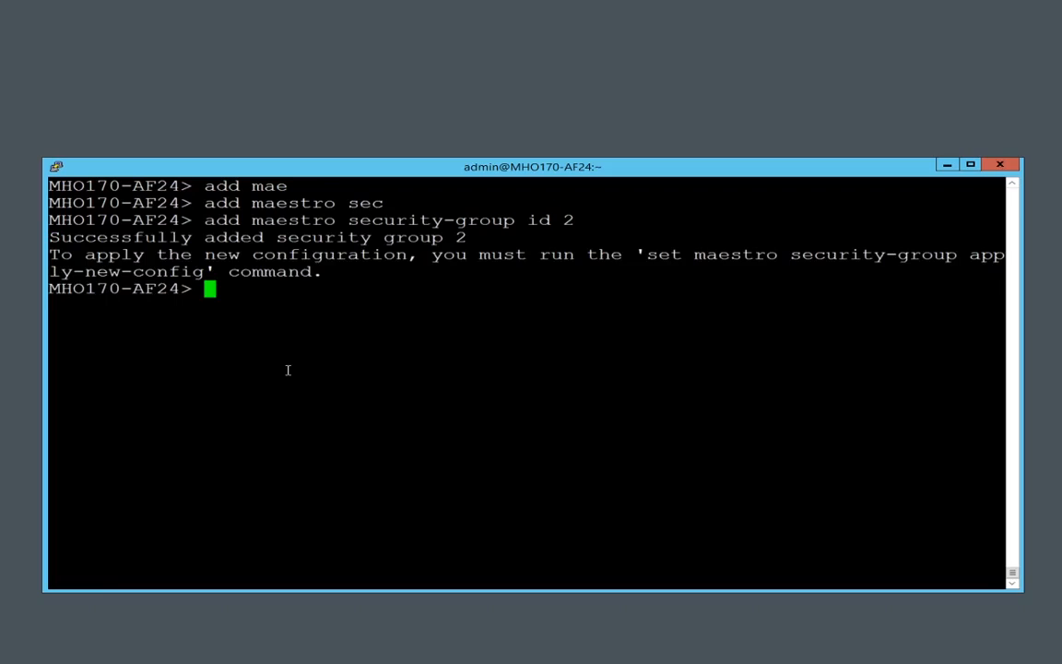
pyautogui.write('add maestro security-group')
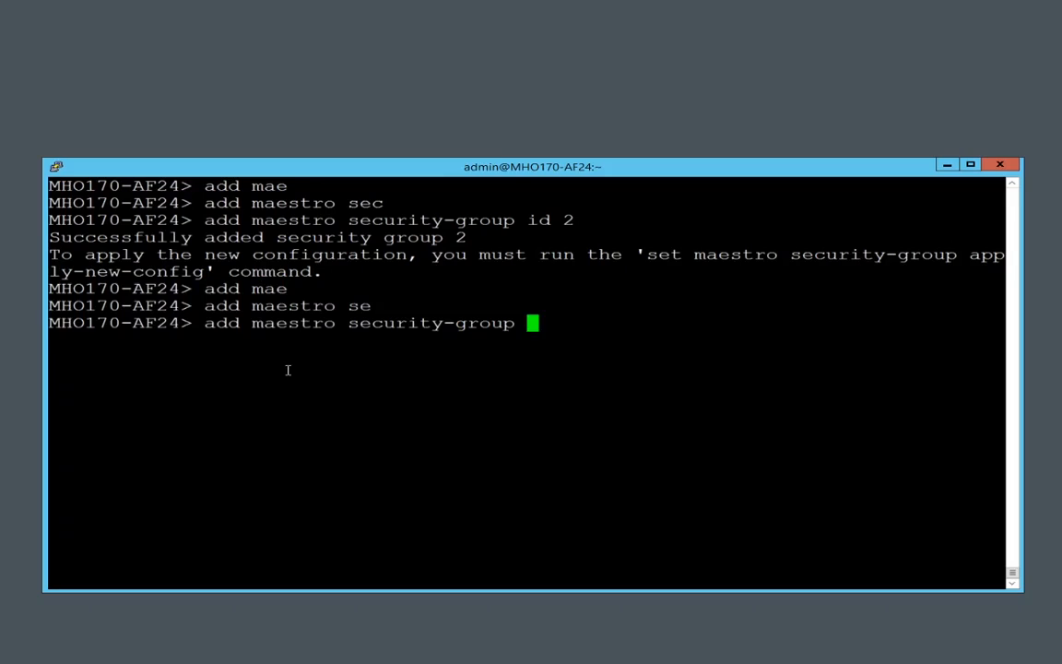
pyautogui.write('id 2 site-id')
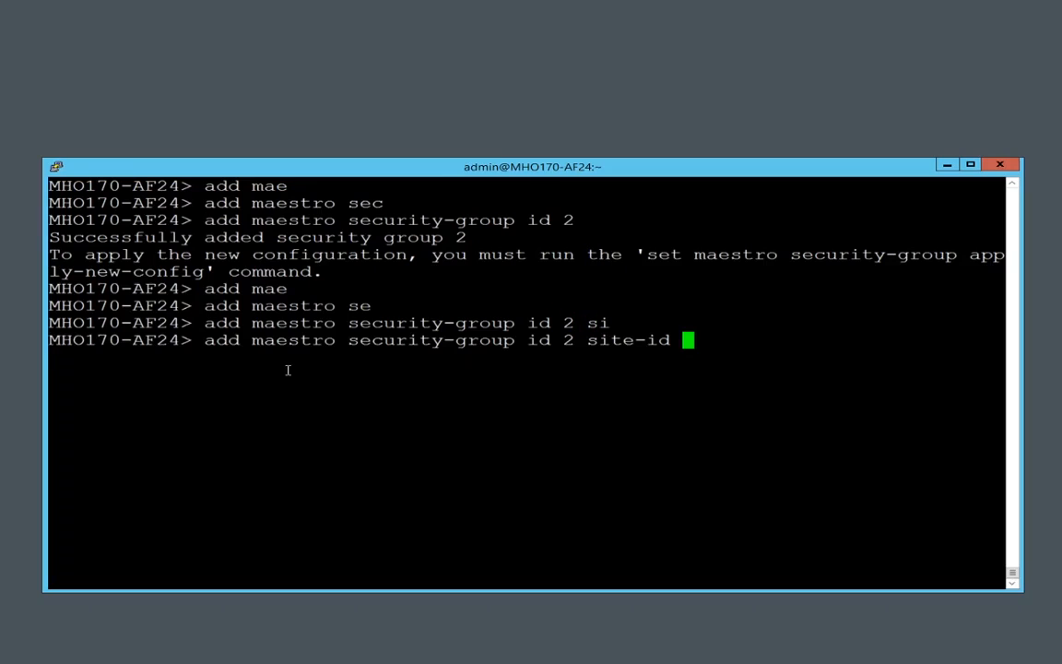
pyautogui.write('1')
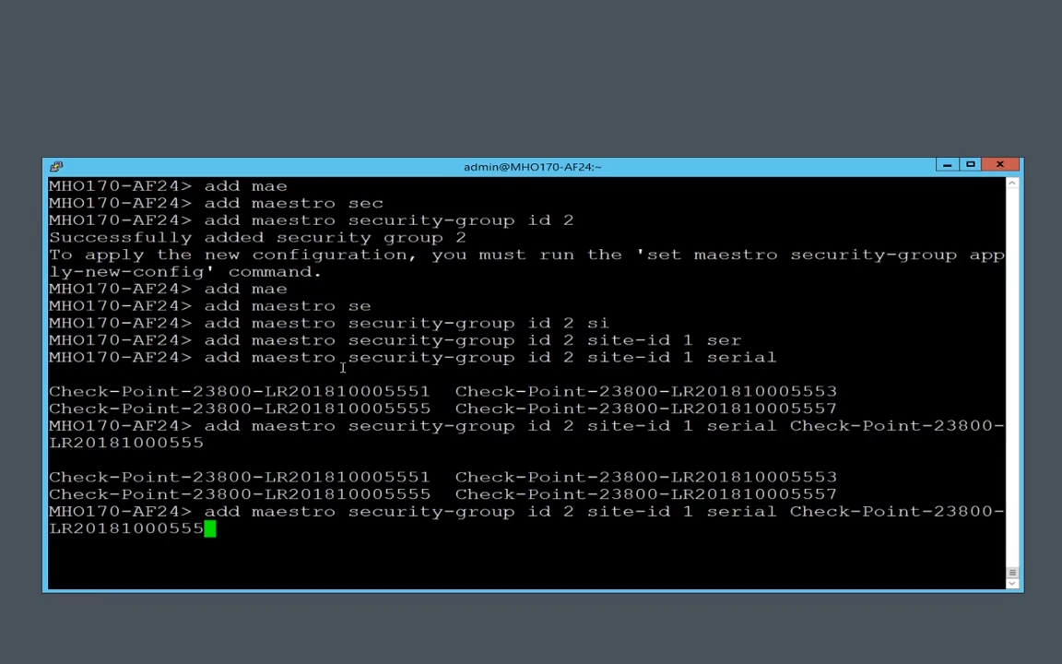
pyautogui.write('1')
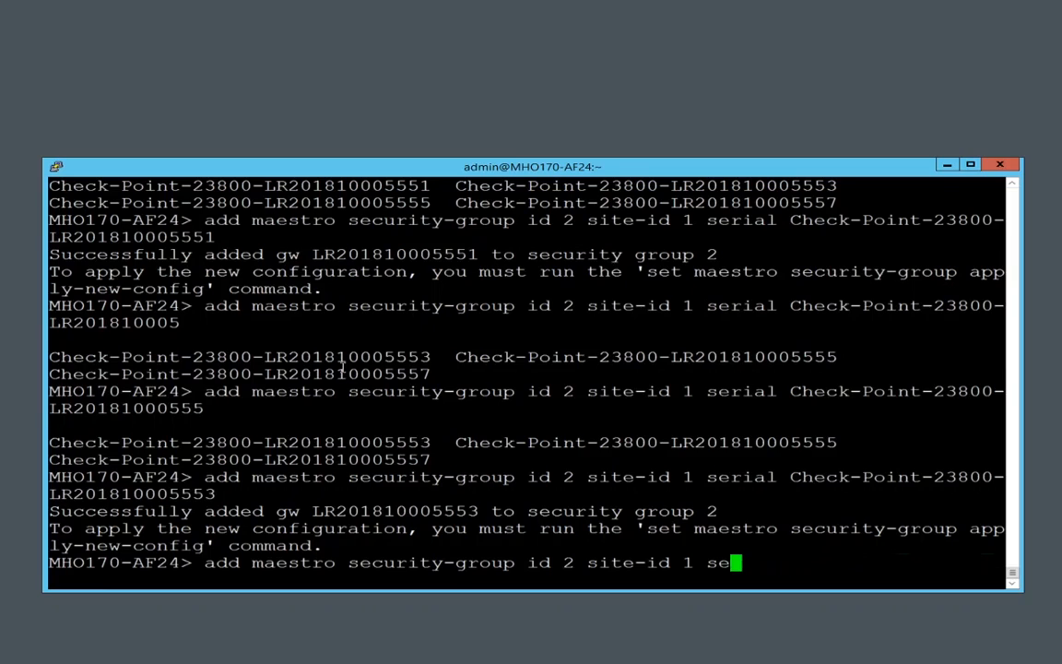
pyautogui.press('BackSpace')
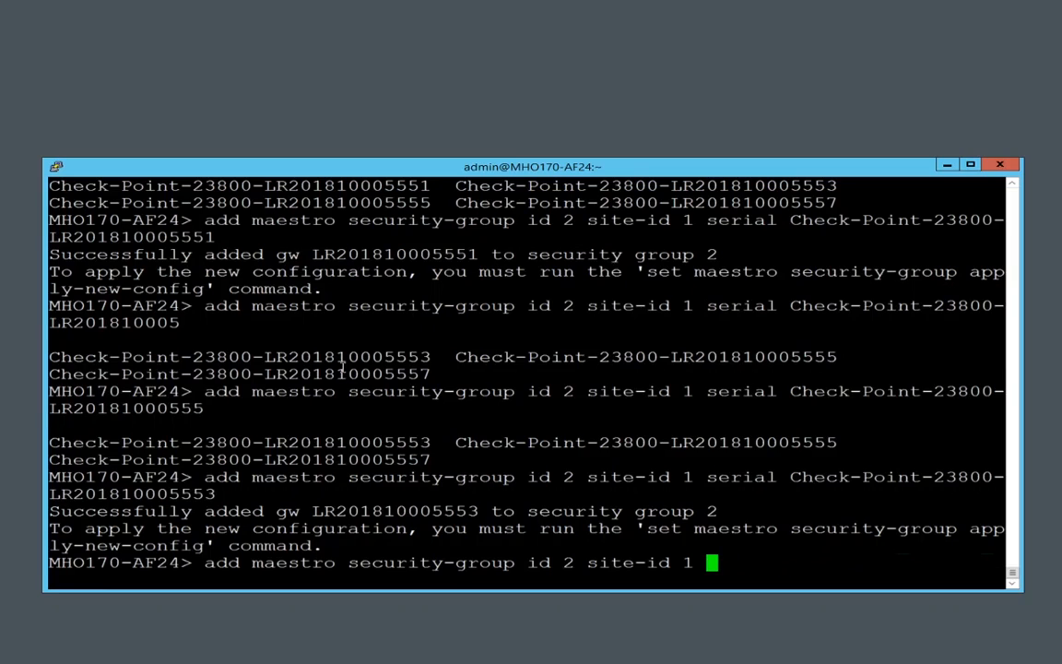
pyautogui.write('interfac')
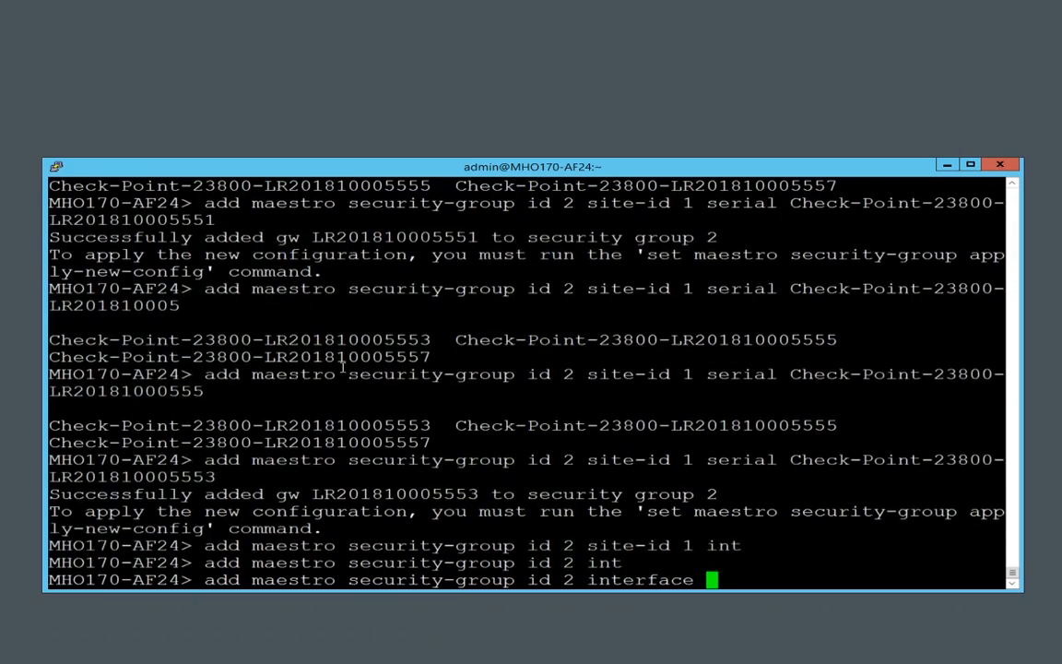
# - Add interface eth1-Mgmt1 to security group 2
pyautogui.write('eth')
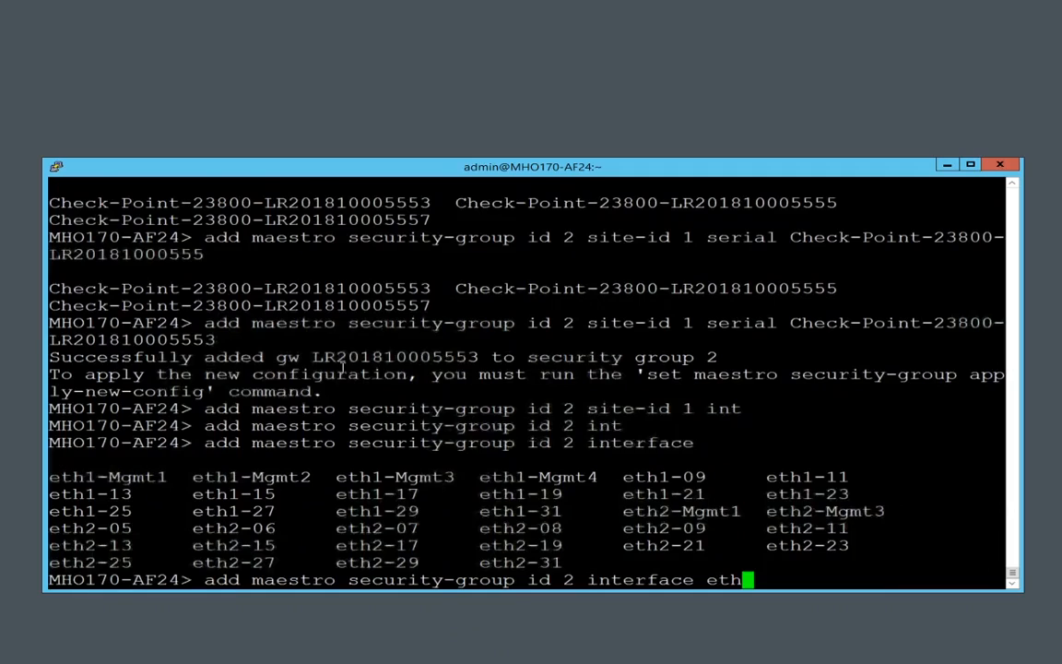
pyautogui.write('eth')
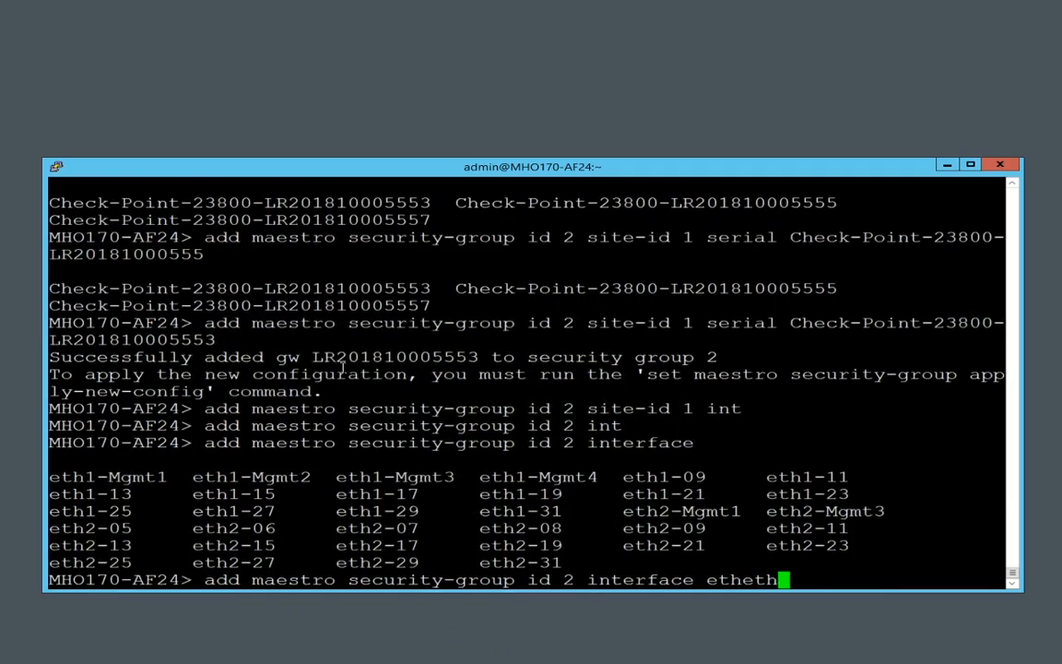
pyautogui.press('BackSpace')
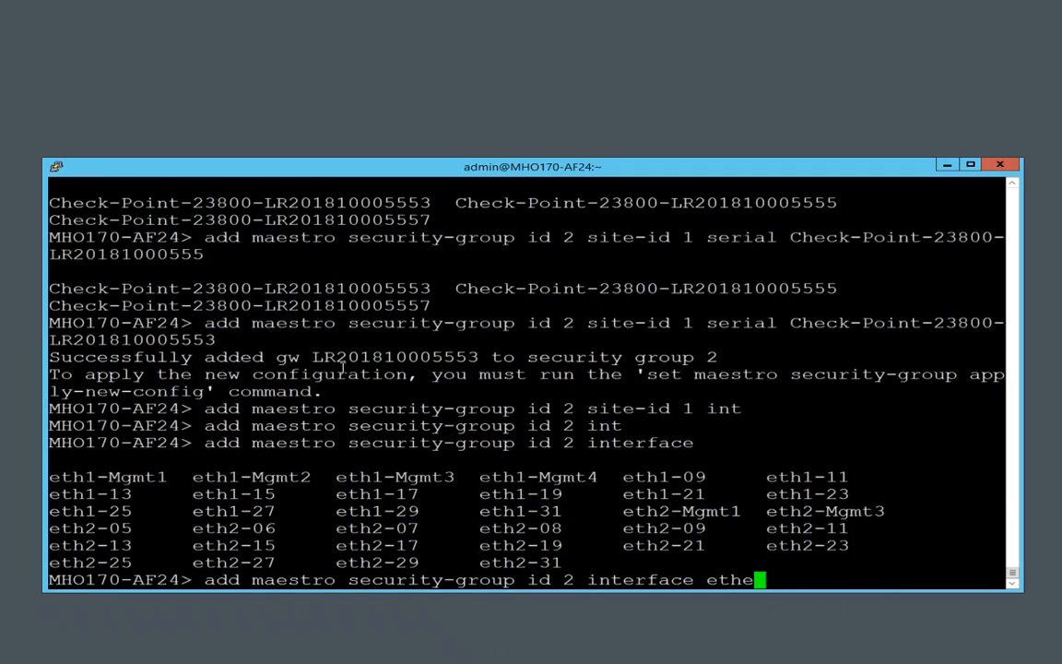
pyautogui.write('eth1-')
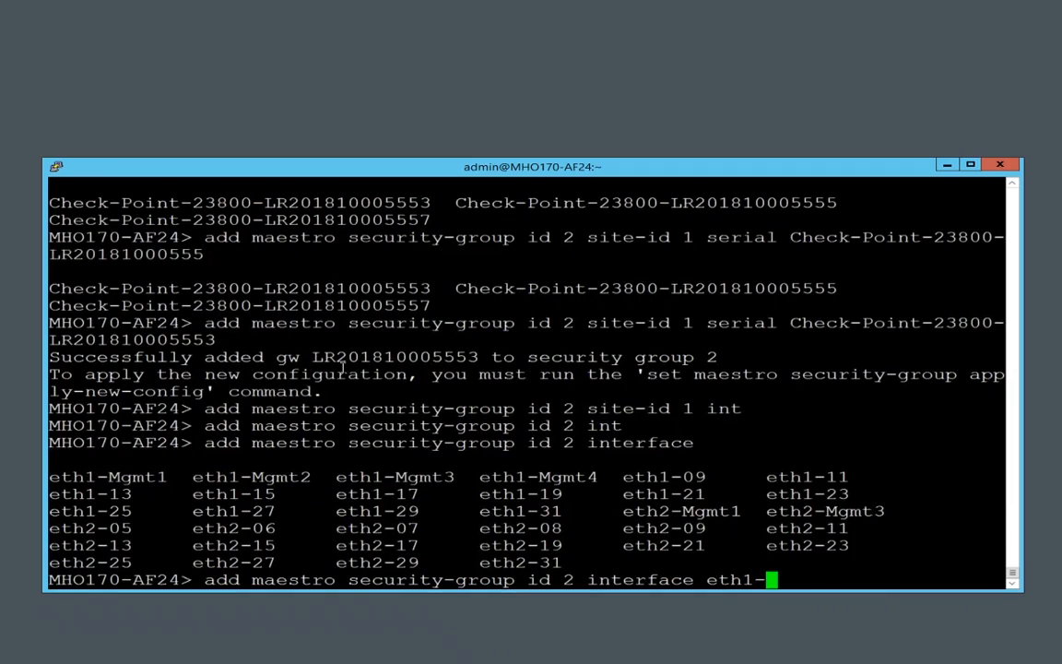
pyautogui.write('Mgmt1')
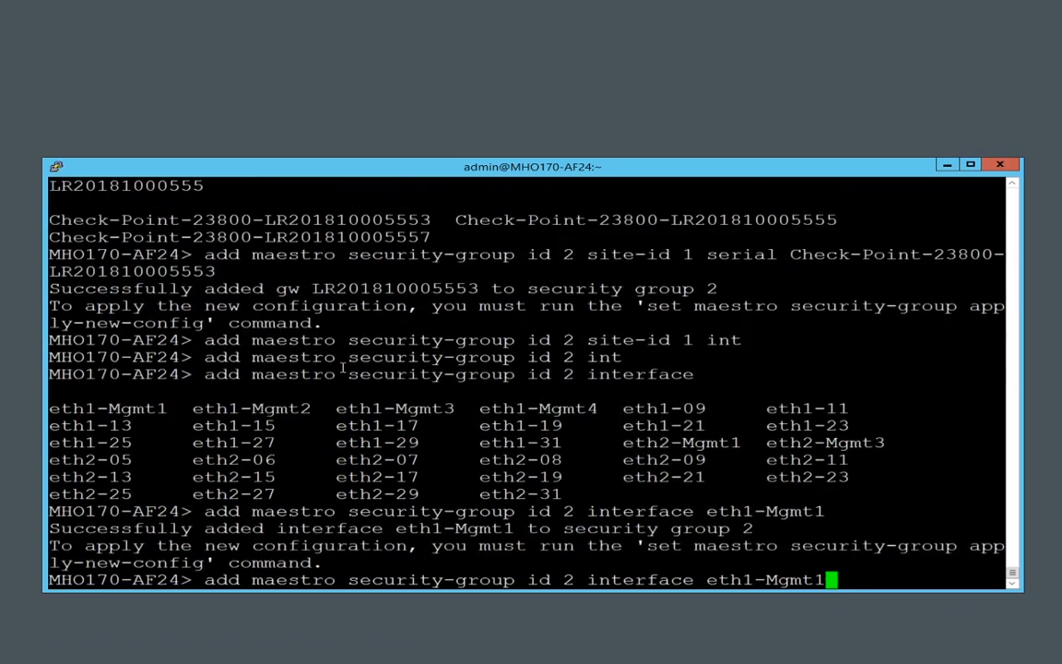
# - Add interfaces eth1-13, eth1-15 and eth1-17 to security group 2
pyautogui.press('BackSpace')
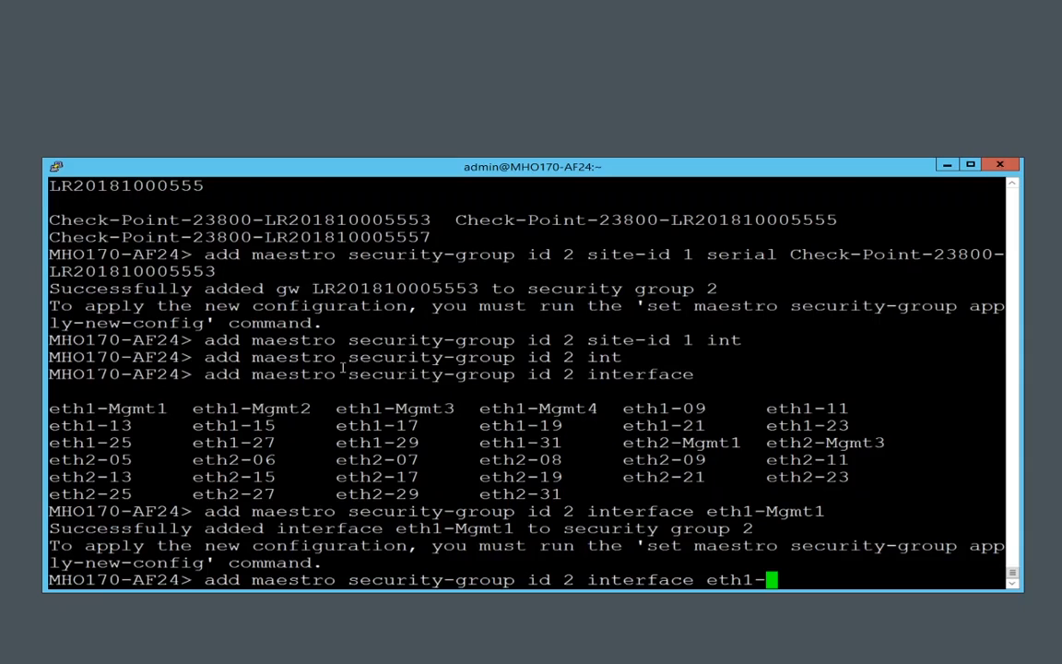
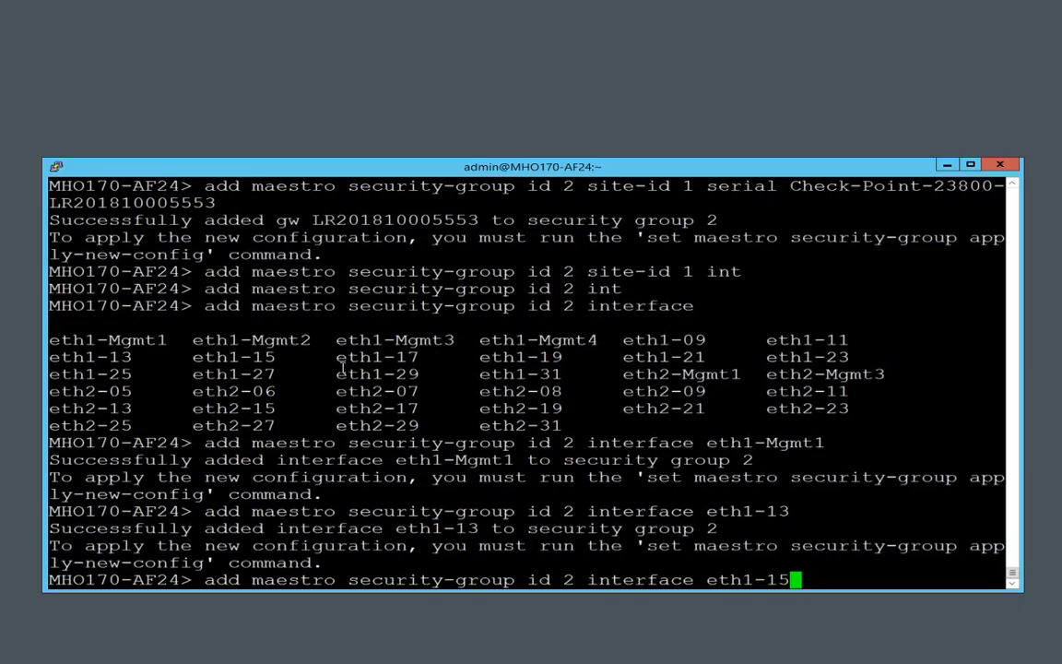
pyautogui.press('Return')
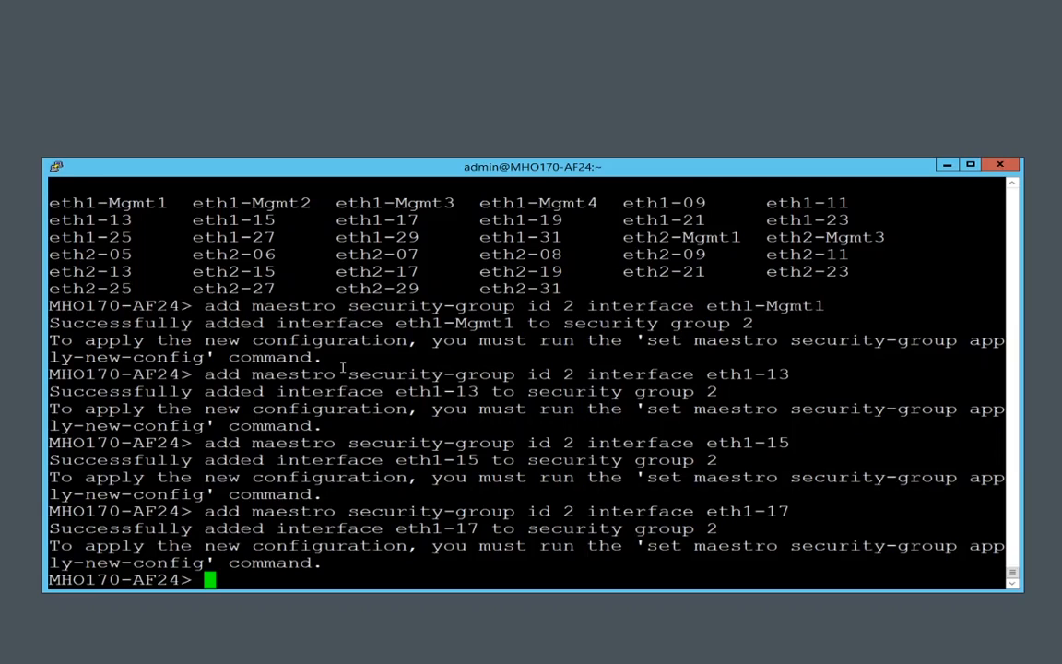
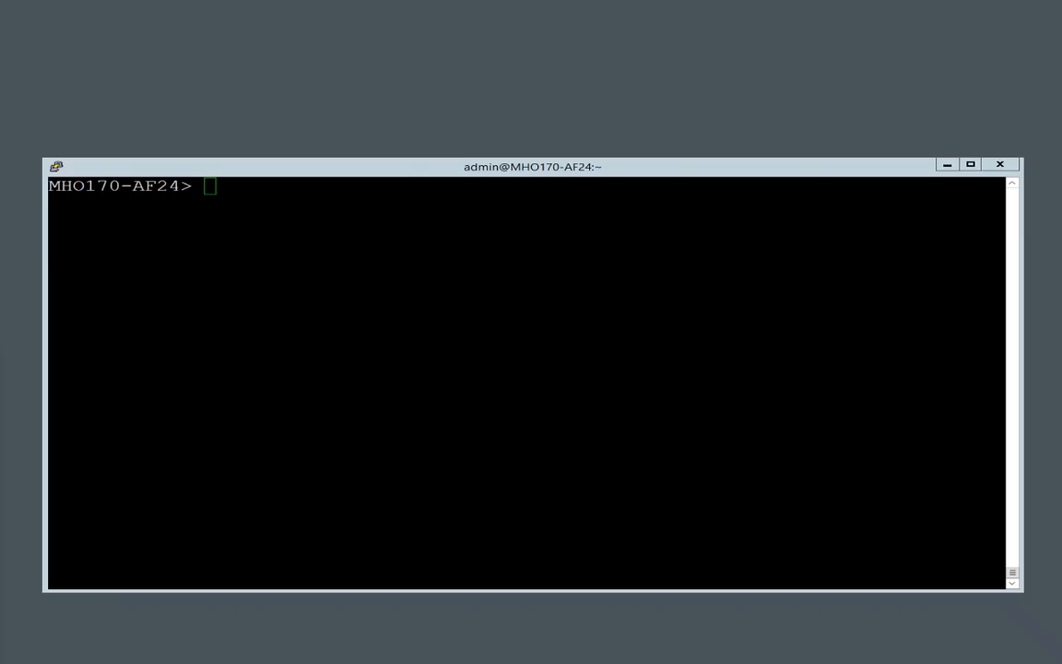
pyautogui.moveTo(502, 251)
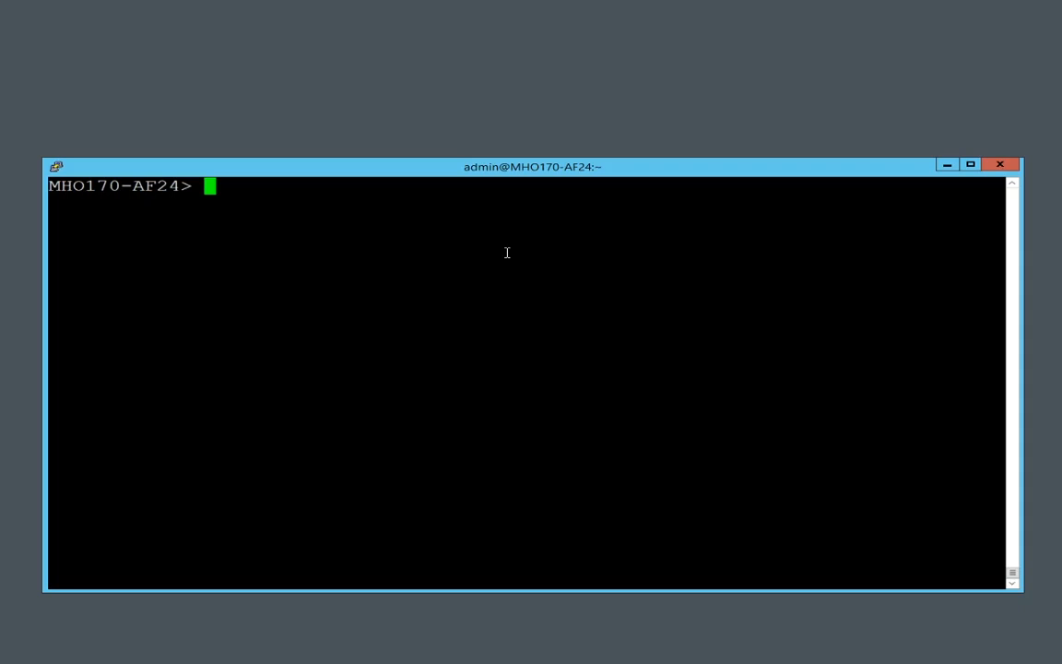
pyautogui.write('set maestro')
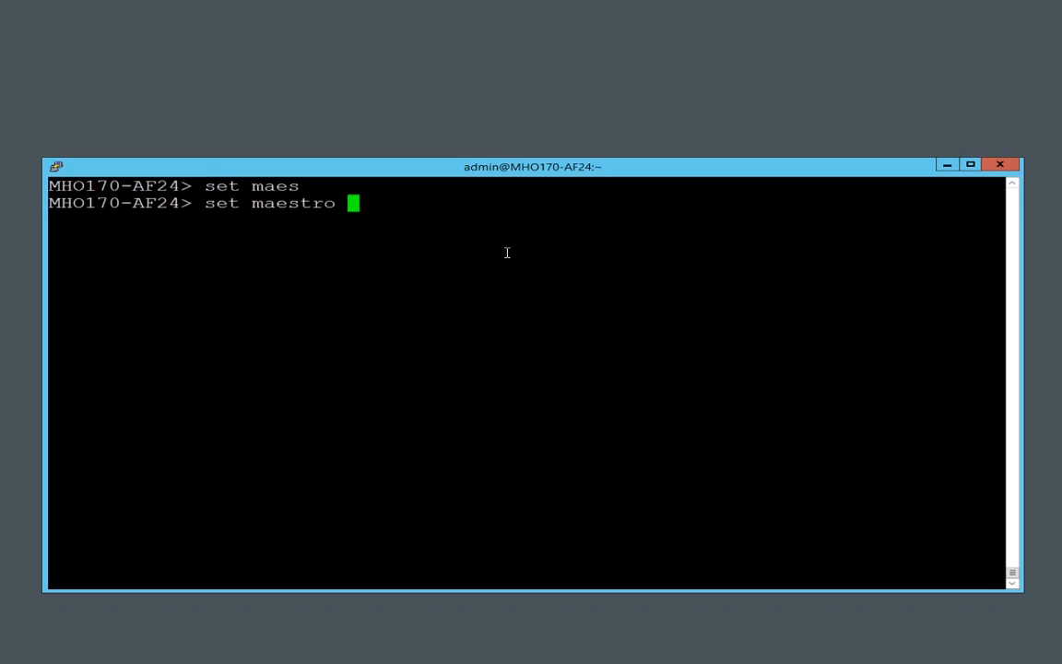
# - Set security group 2 management IPv4 172.25.161.156, mask-length 24, default-gw 172.25.161.254
pyautogui.write('security-group')
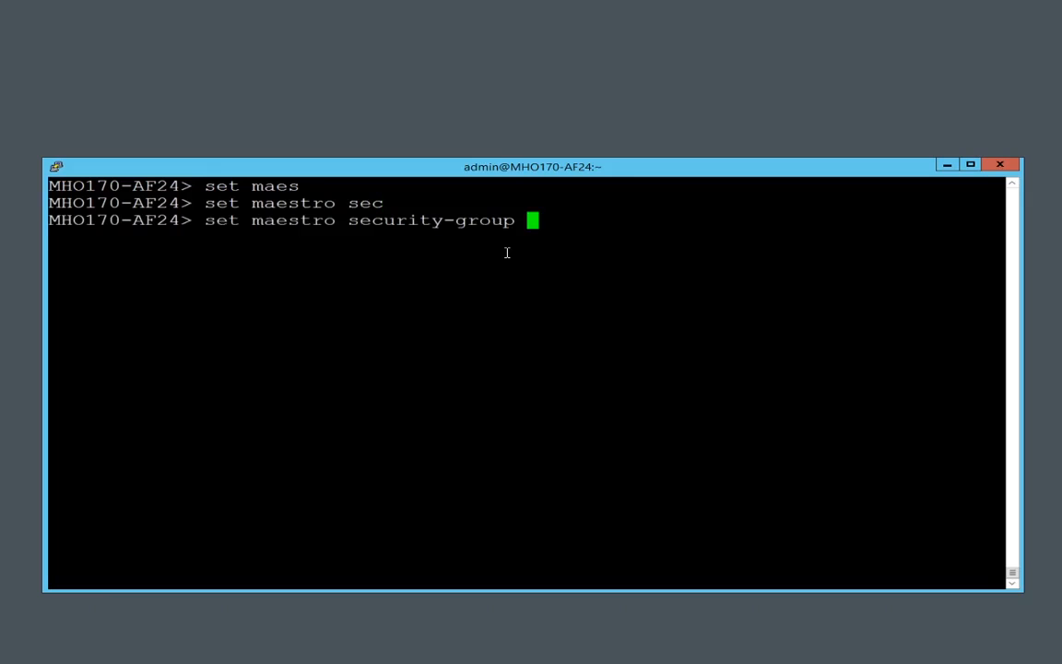
pyautogui.write('id 2 management-connectivity')
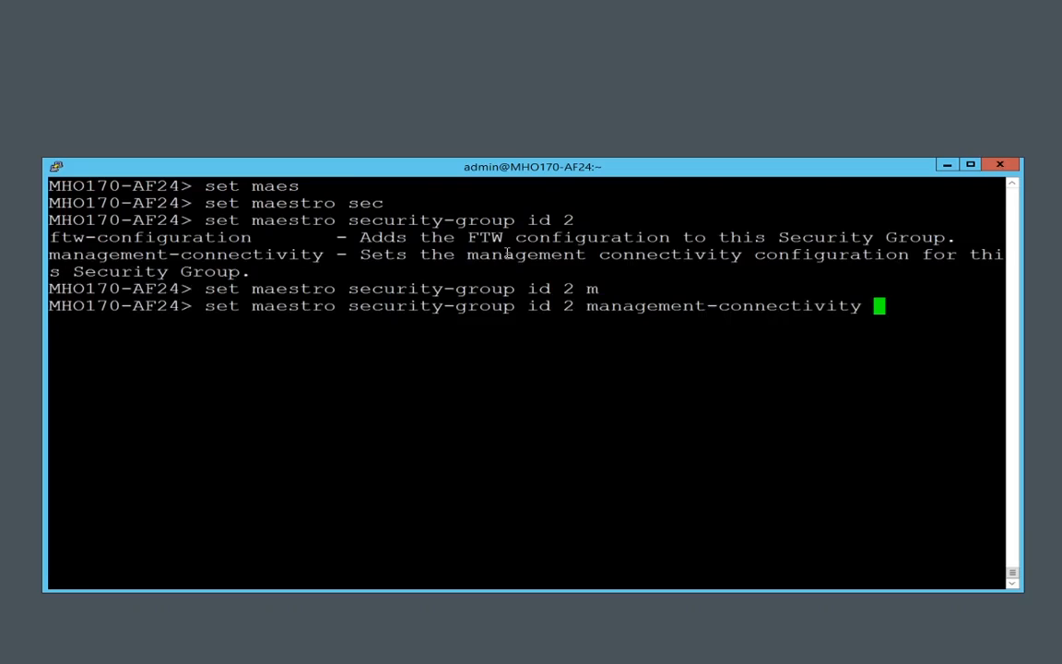
pyautogui.write('ipv4-address')
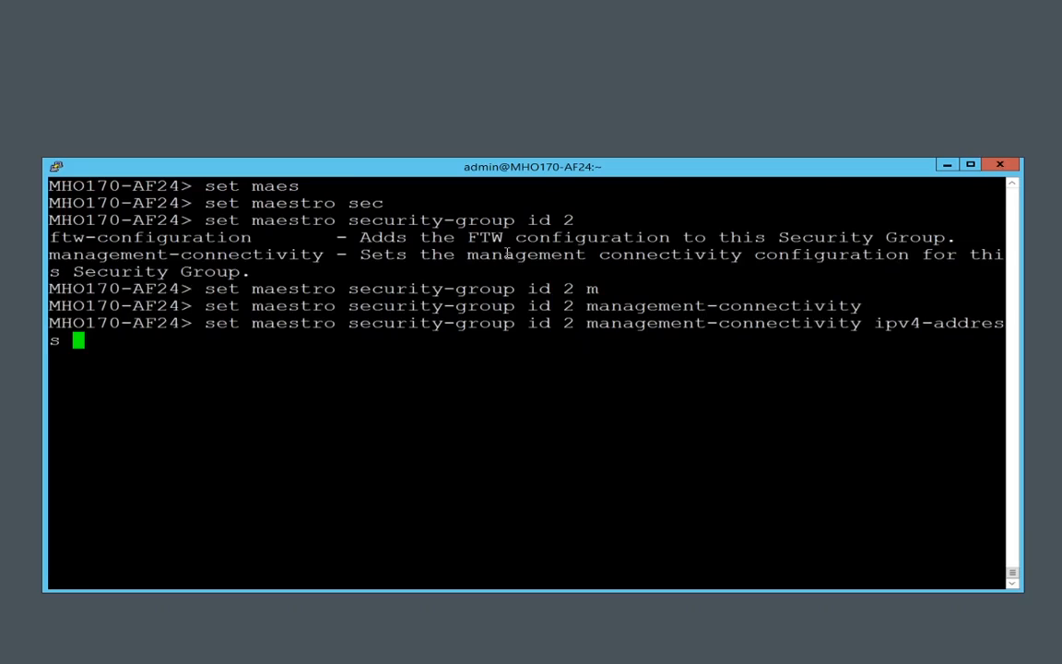
pyautogui.write('172.2')
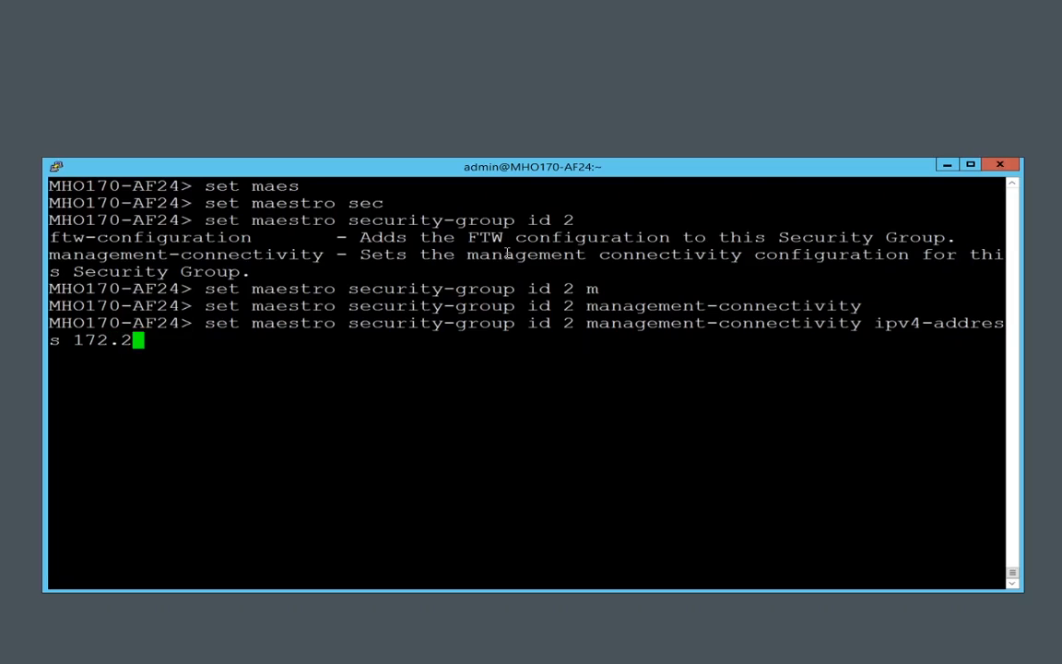
pyautogui.write('5.16')
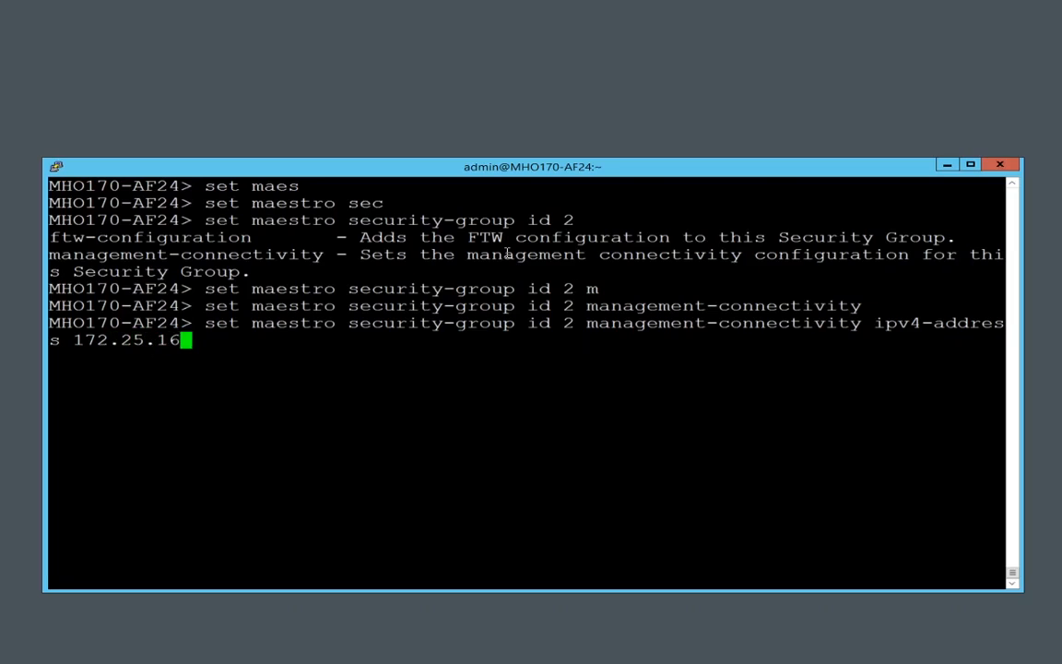
pyautogui.write('1.156')
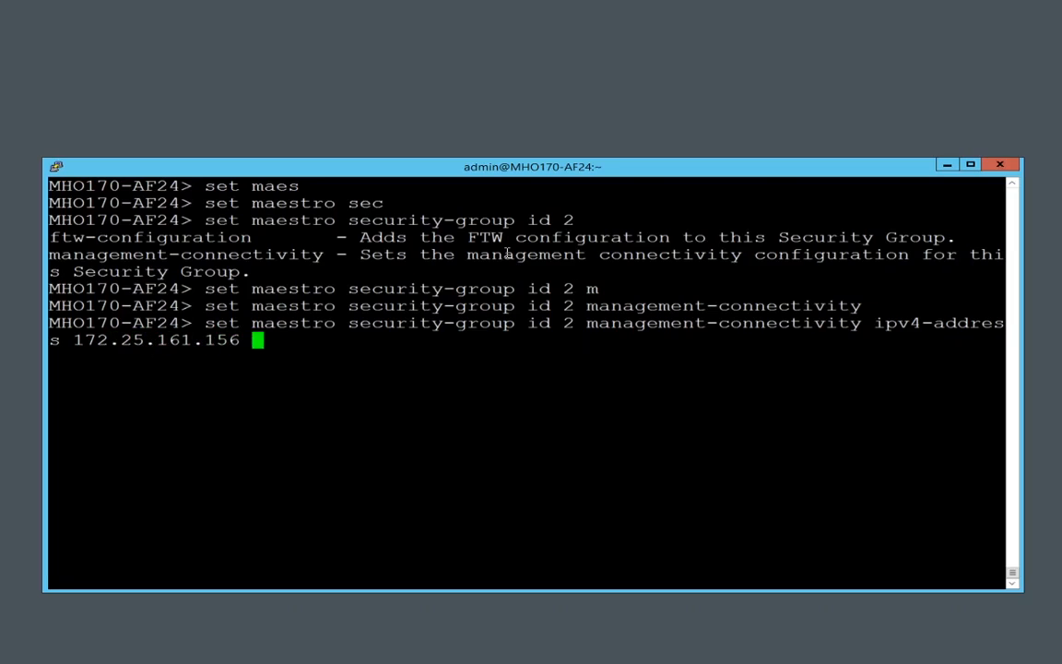
pyautogui.write('mask-length')
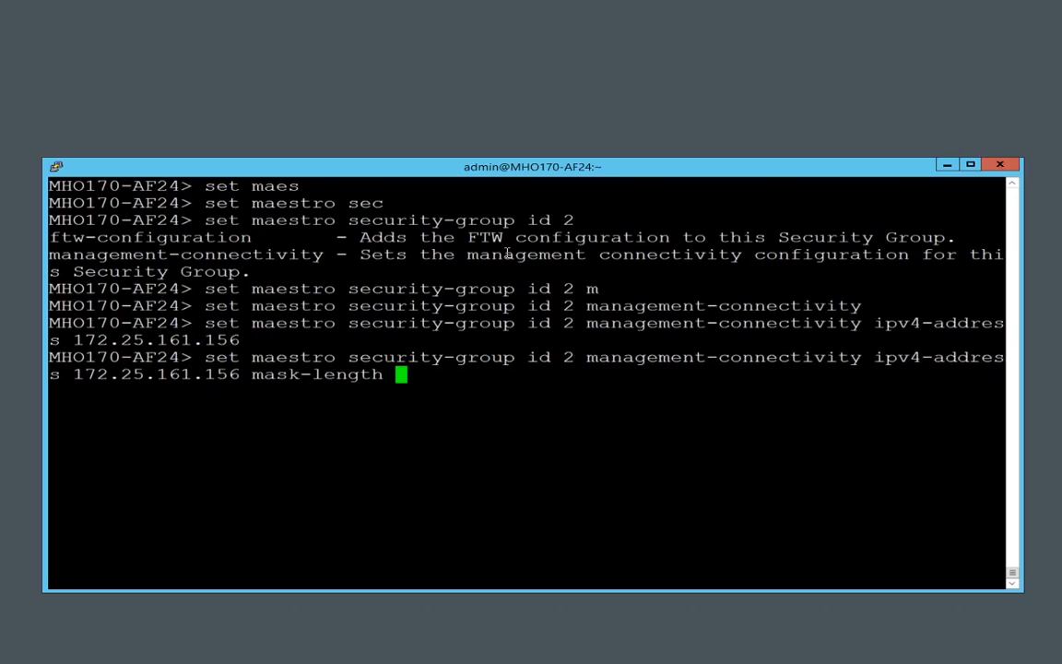
pyautogui.write('24')
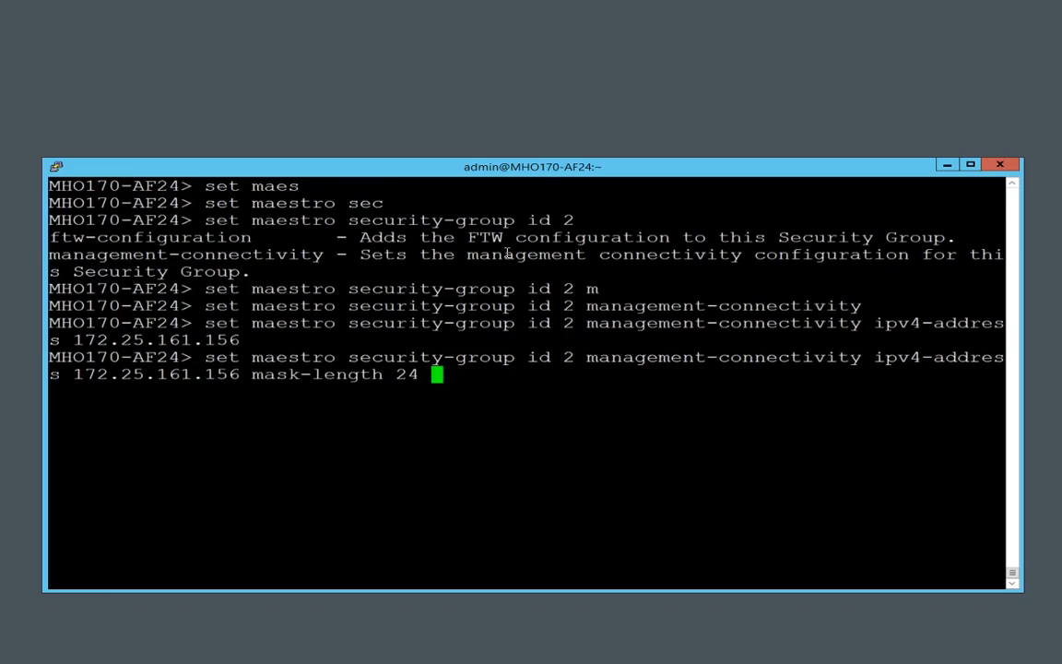
pyautogui.write('default-gw 1')
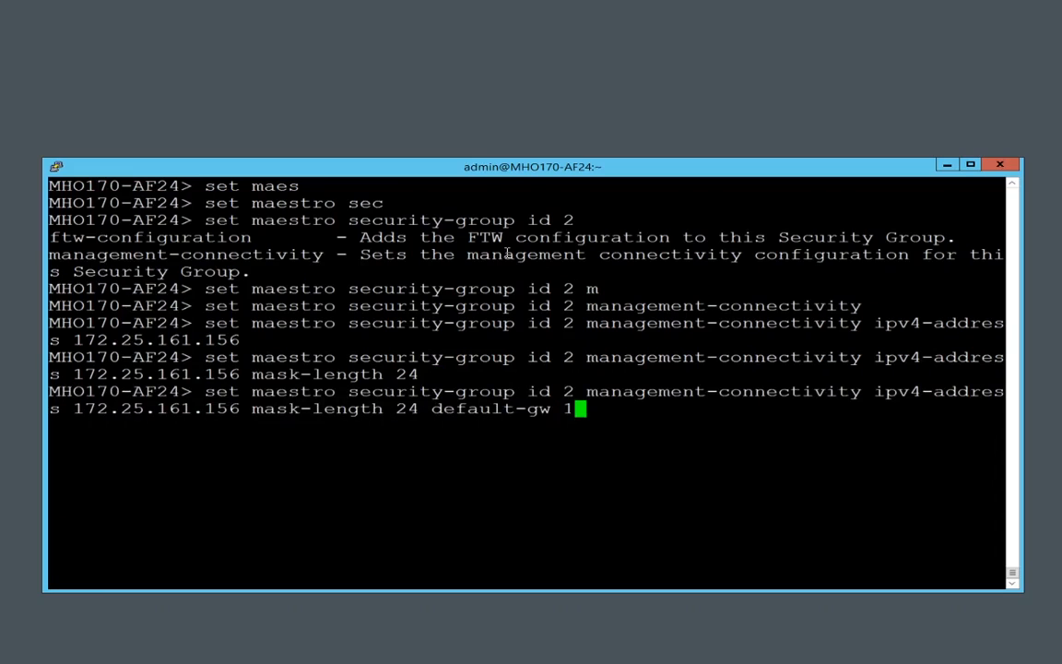
pyautogui.write('72.25.')
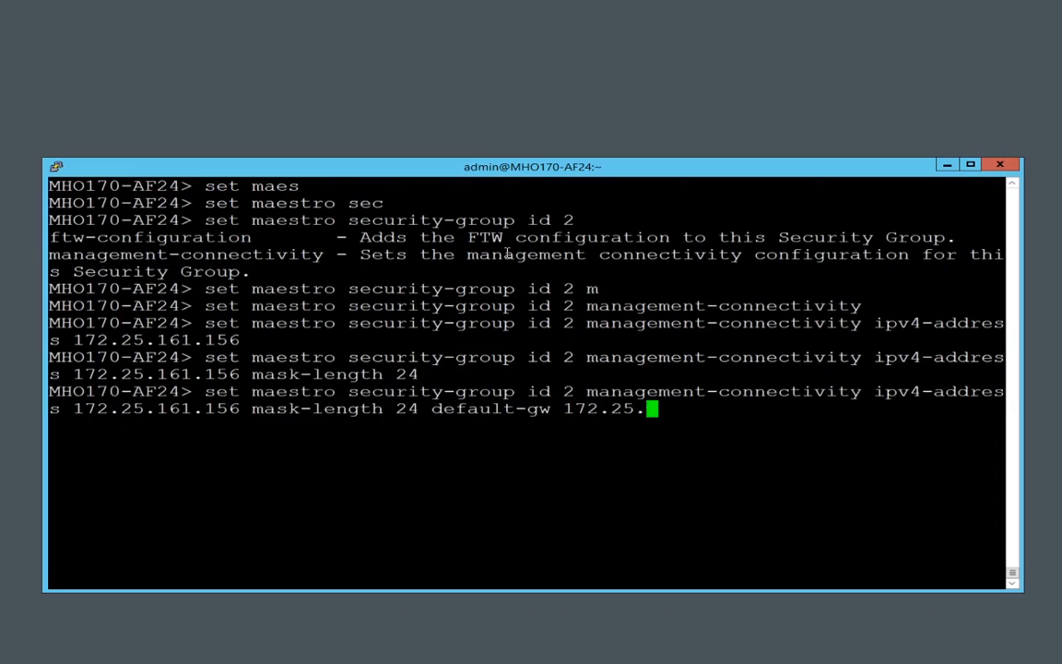
pyautogui.write('161.')
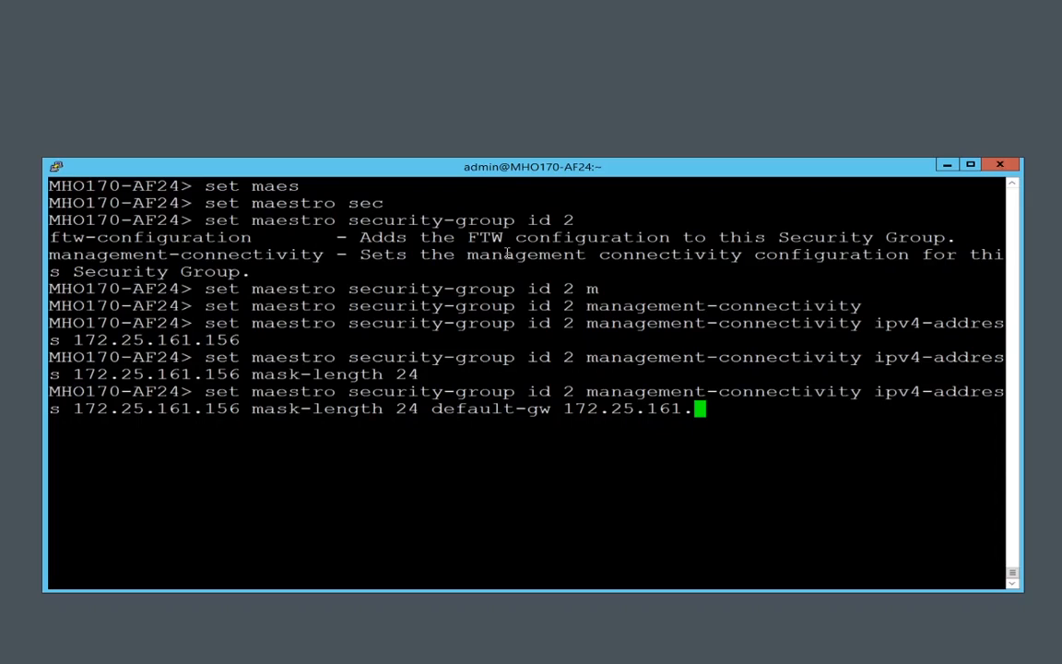
pyautogui.write('254')
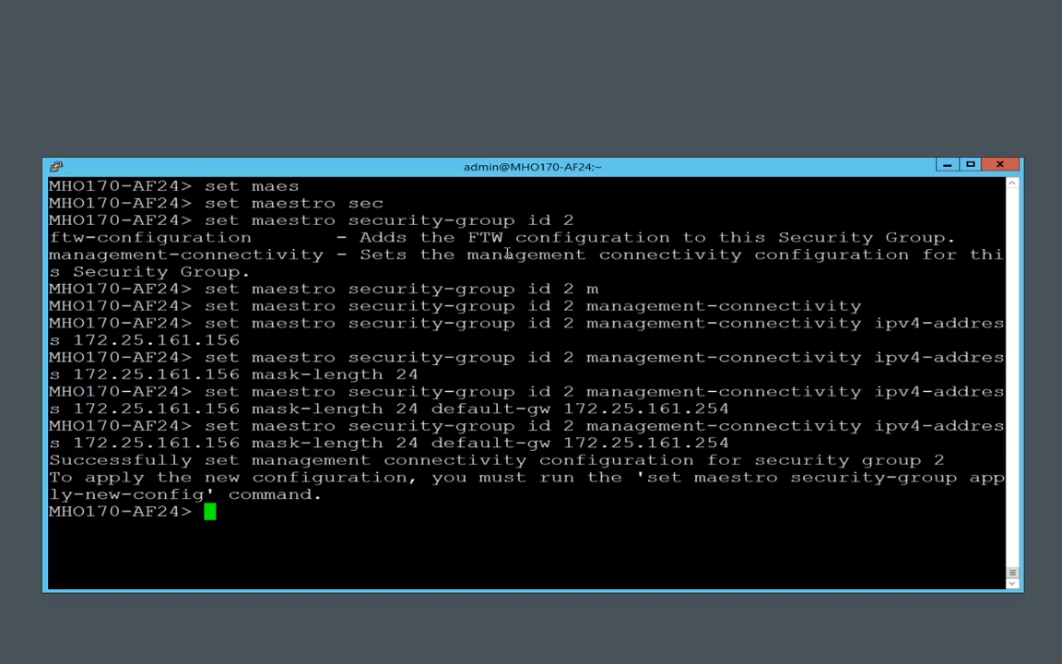
# - Run apply-new-config, answer Y, give a name and confirm so the configuration is applied
pyautogui.write('s')
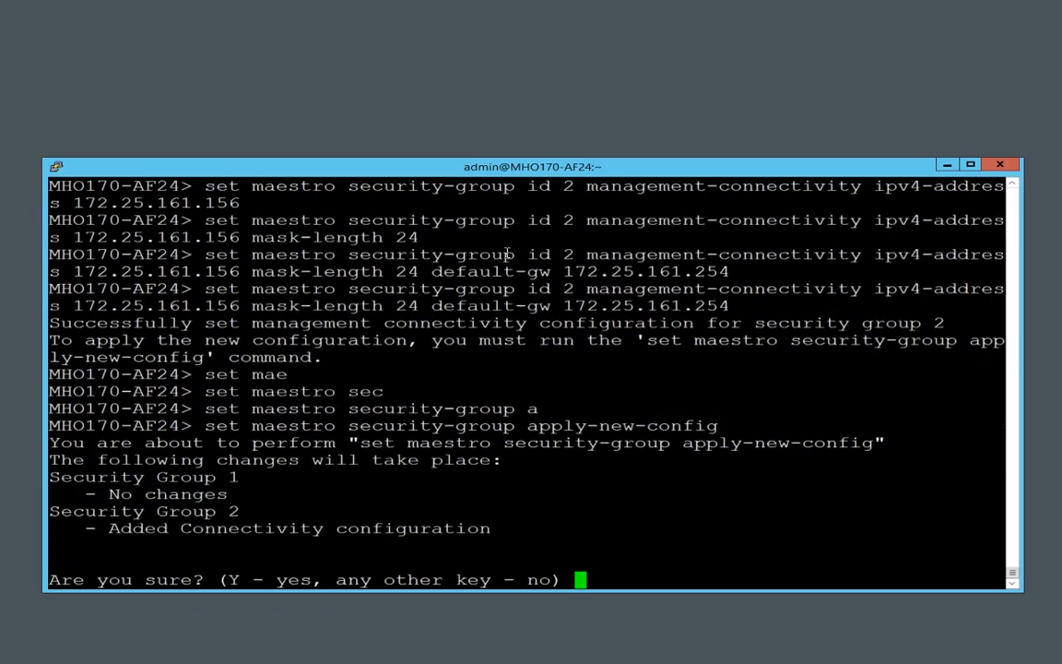
pyautogui.write('Y')
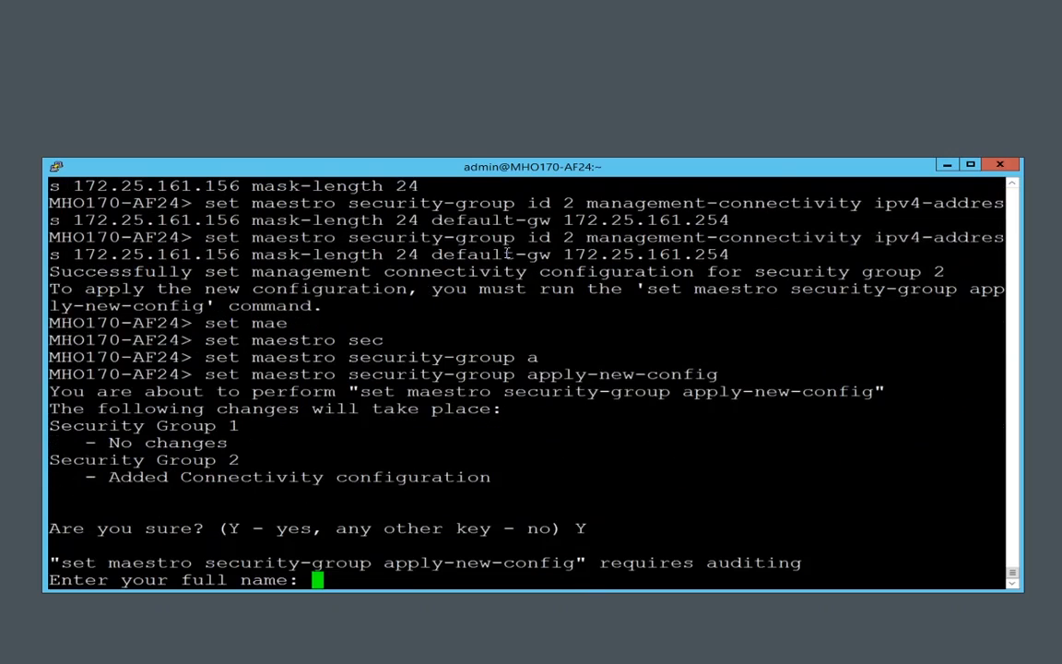
pyautogui.write('Name')
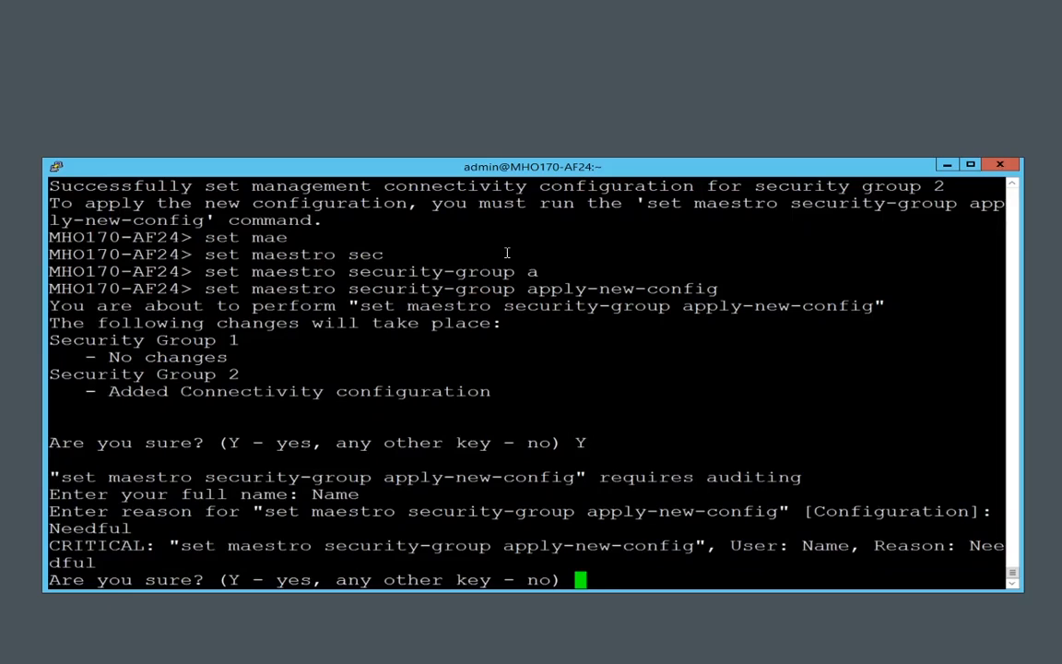
pyautogui.write('y')
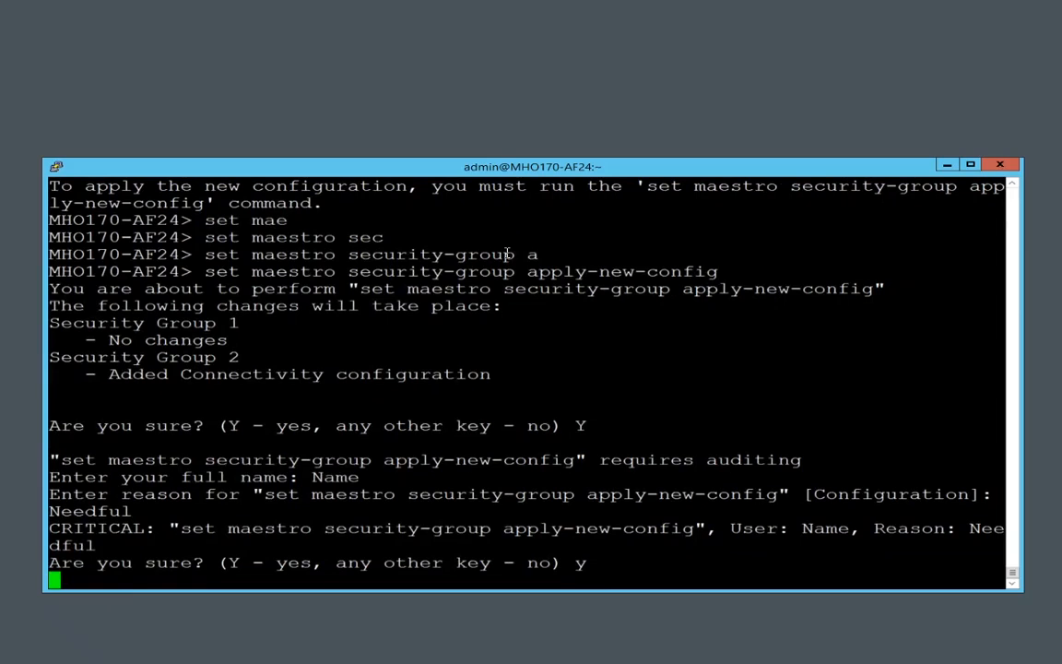
pyautogui.press('Return')
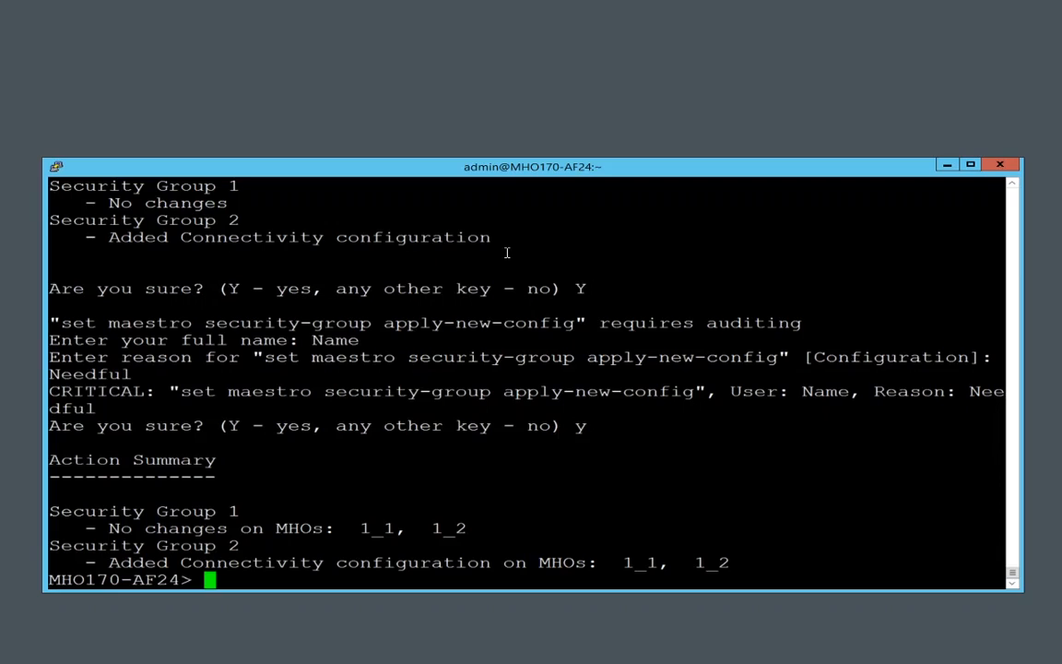
pyautogui.moveTo(151, 640)
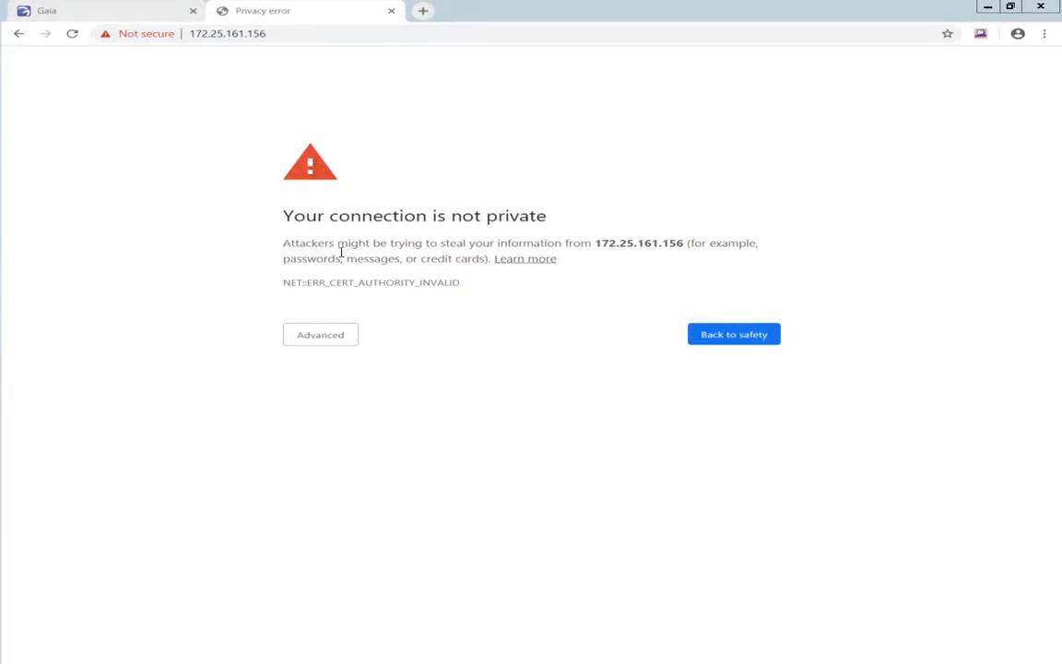
pyautogui.moveTo(441, 315)
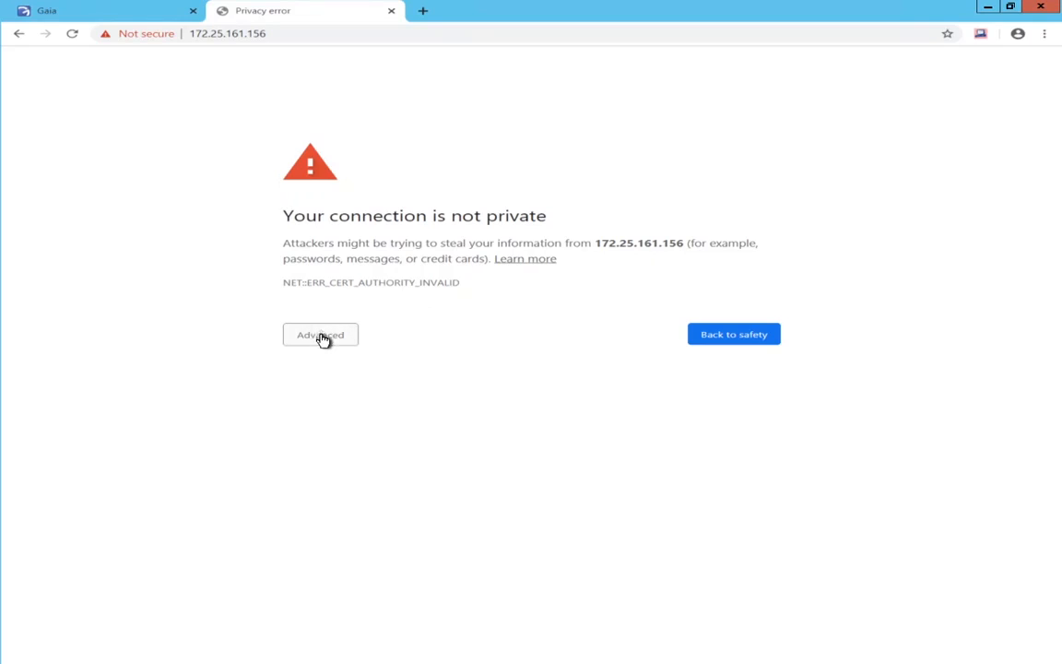
# - Proceed past the certificate warning to the Gaia Portal at 172.25.161.156
pyautogui.click(321, 334)
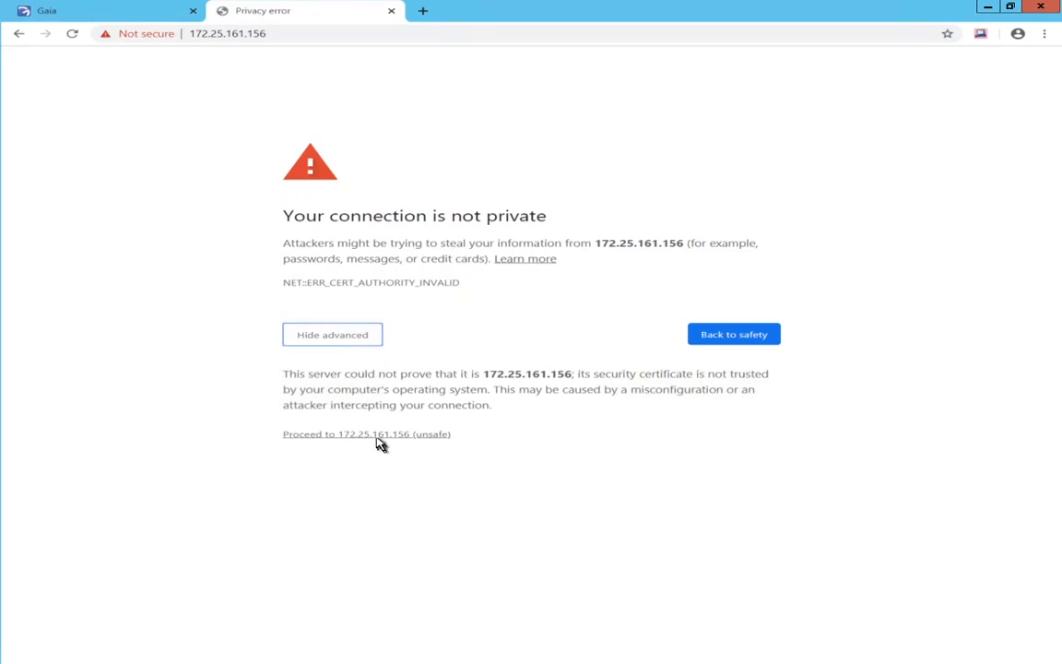
pyautogui.click(365, 433)
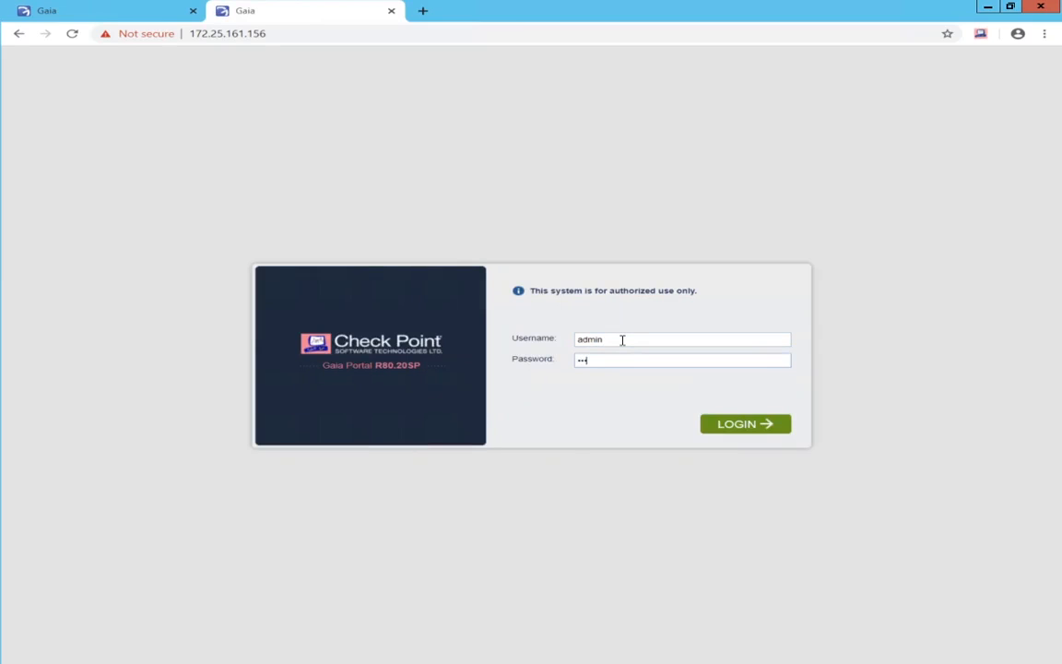
# - Sign in as admin and override the configuration lock on MaestroSG-ch01-01
pyautogui.click(745, 422)
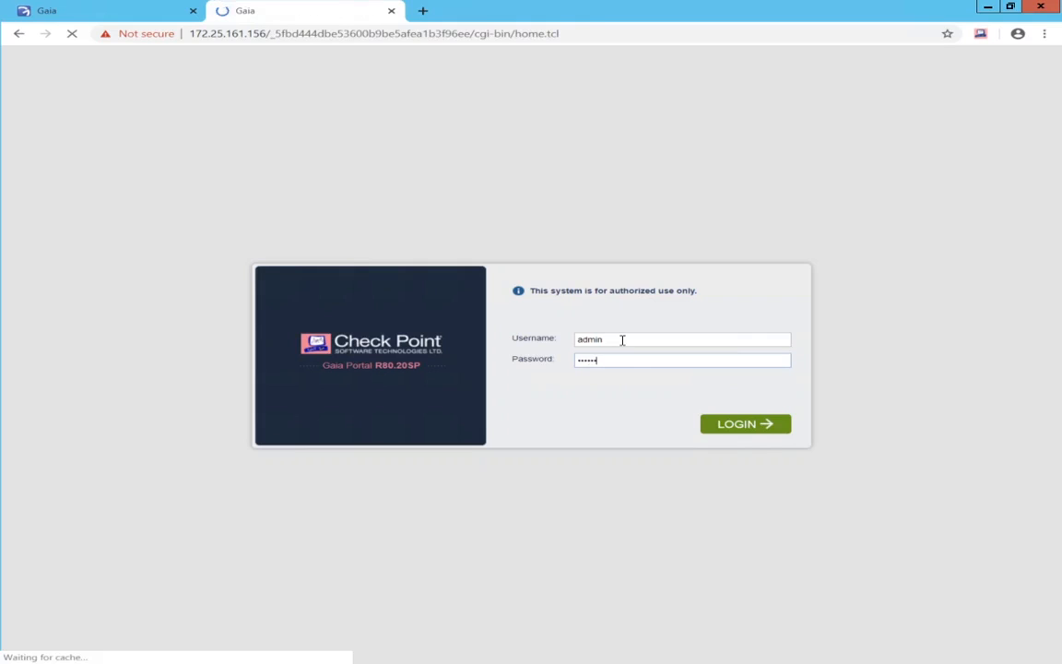
pyautogui.click(745, 422)
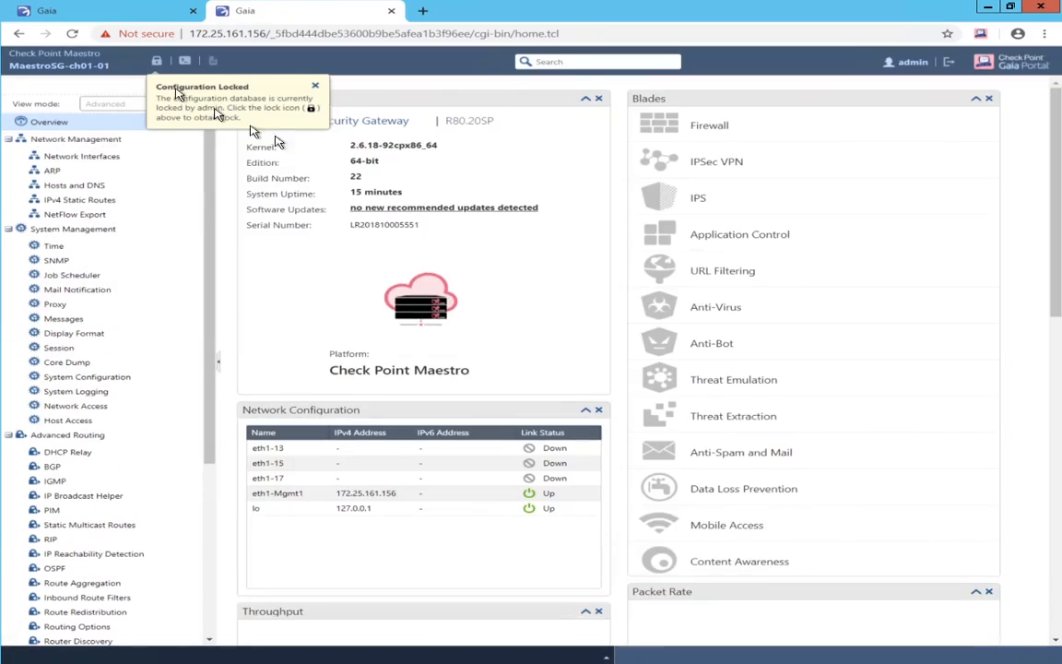
pyautogui.click(156, 60)
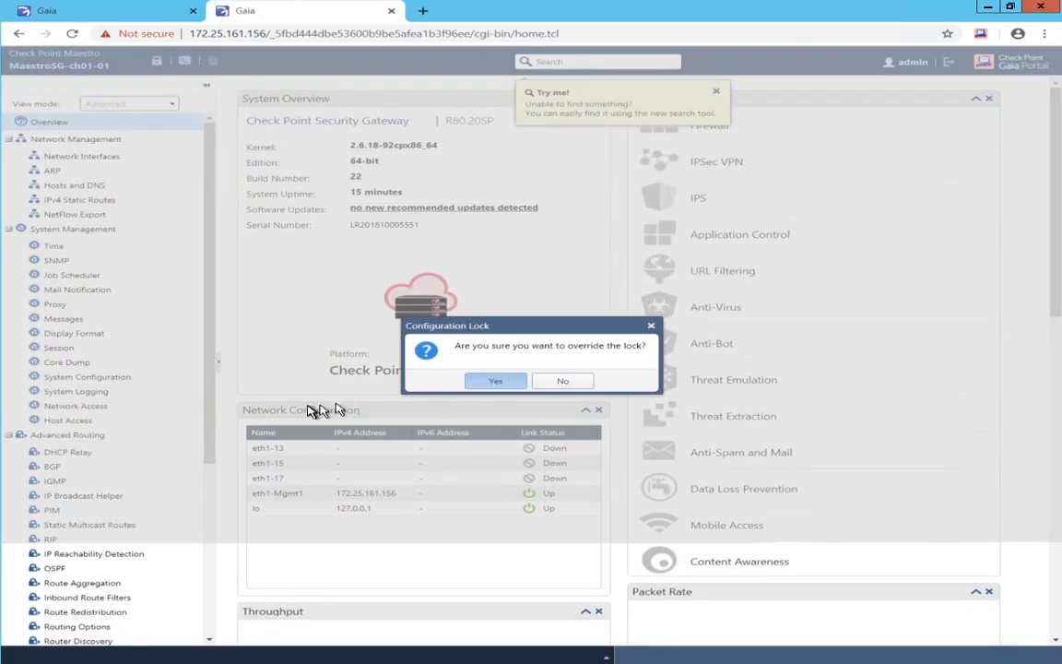
pyautogui.click(494, 380)
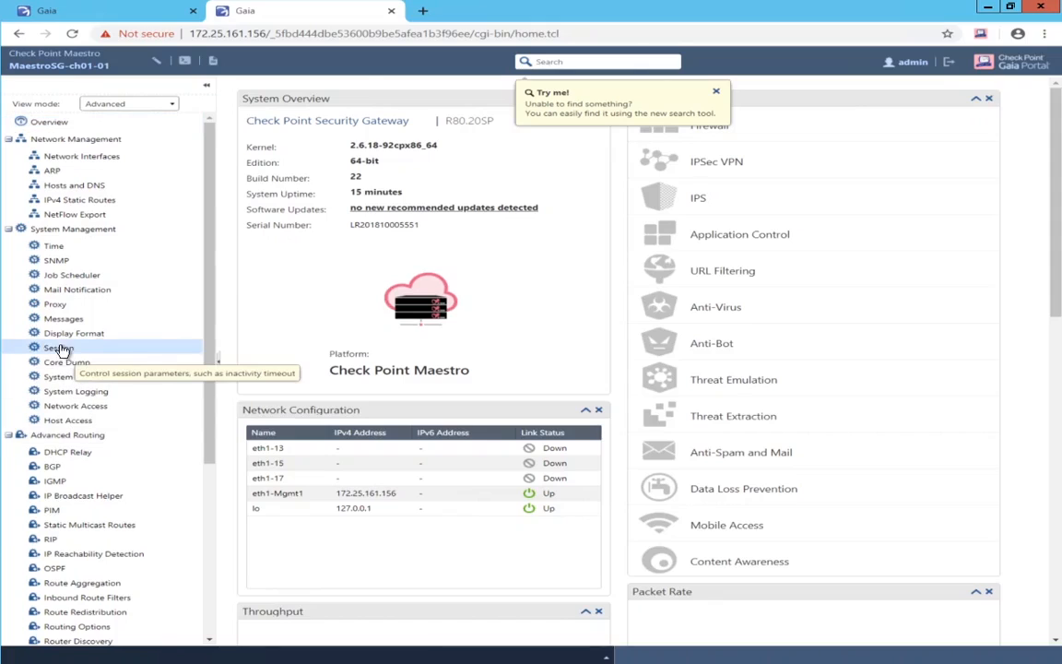
# - Set the Web UI inactivity timeout to 720 minutes in Session settings and apply it
pyautogui.click(59, 347)
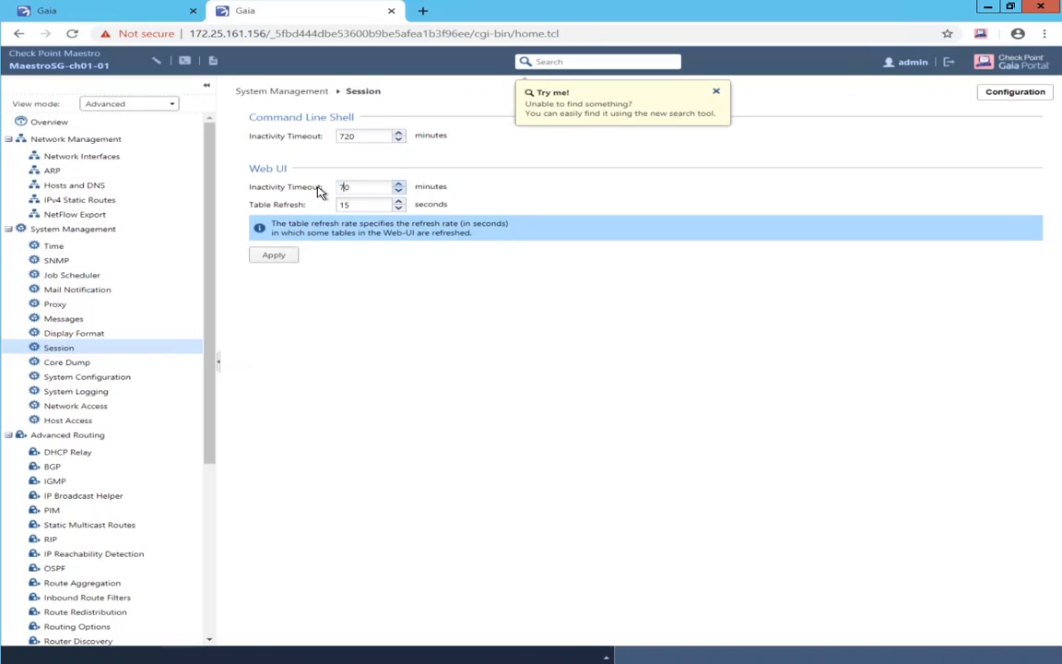
pyautogui.write('720')
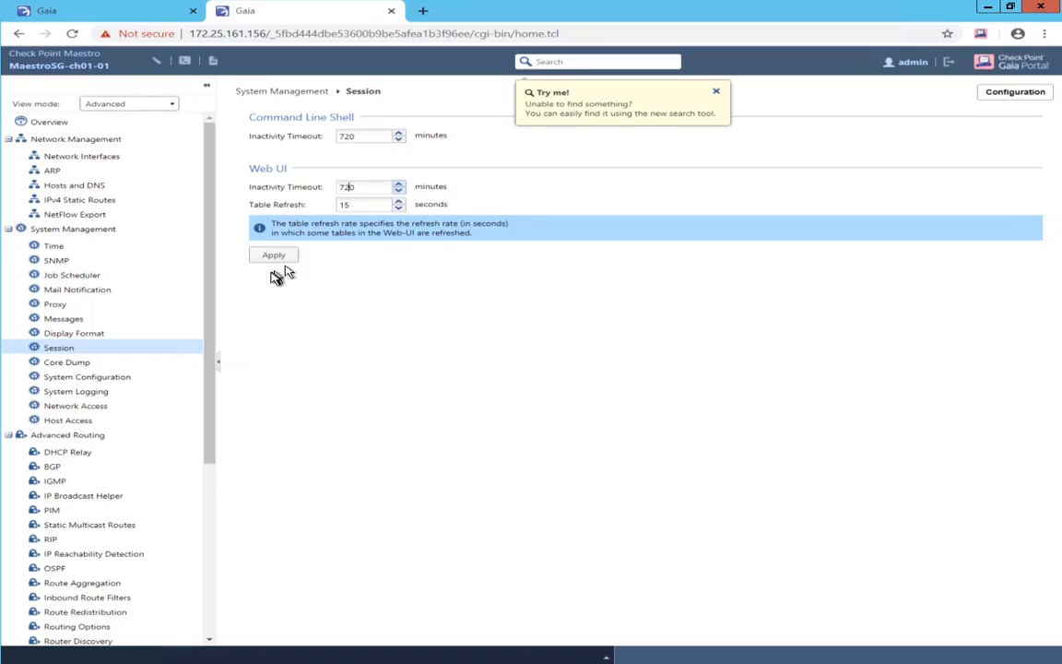
pyautogui.click(273, 255)
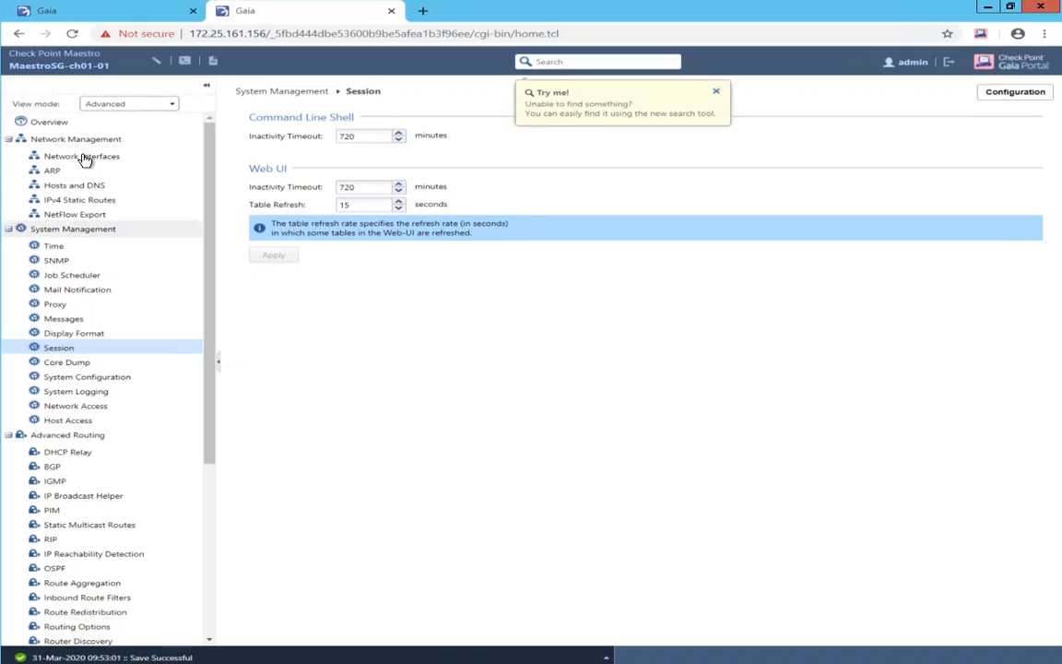
# - Enable eth1-13 with IPv4 address 10.1.1.1 and mask 255.255.255.0
pyautogui.click(81, 155)
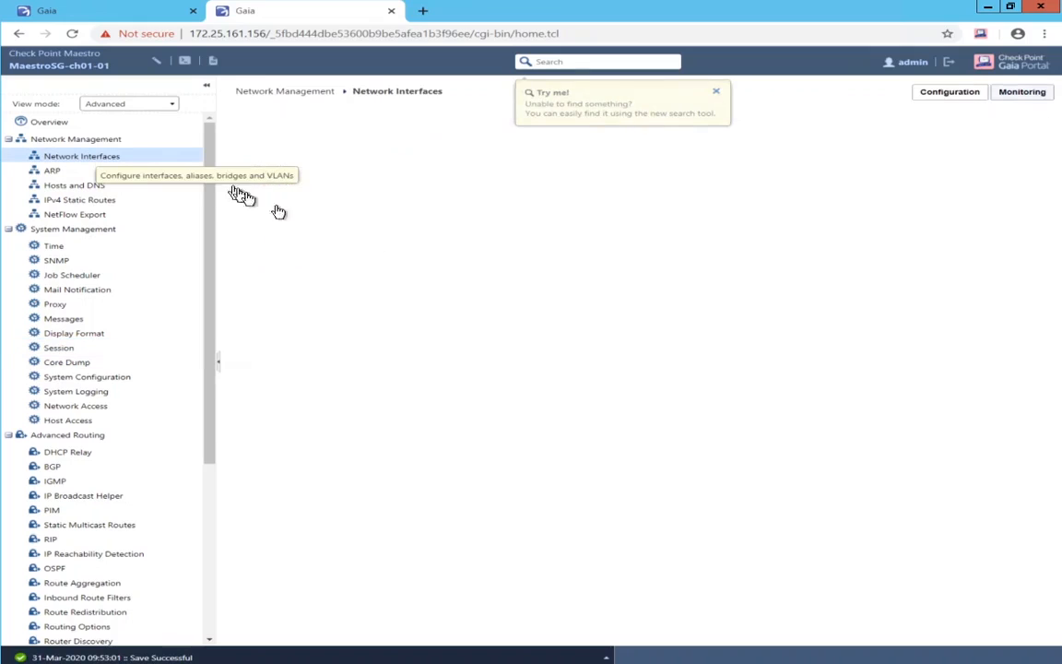
pyautogui.click(81, 155)
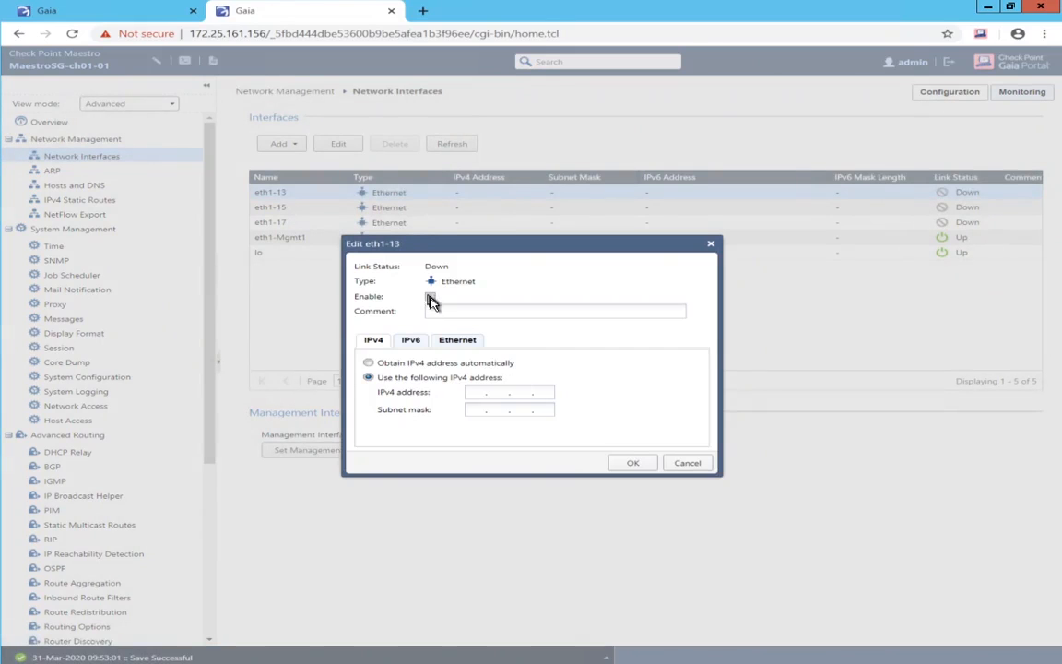
pyautogui.click(429, 295)
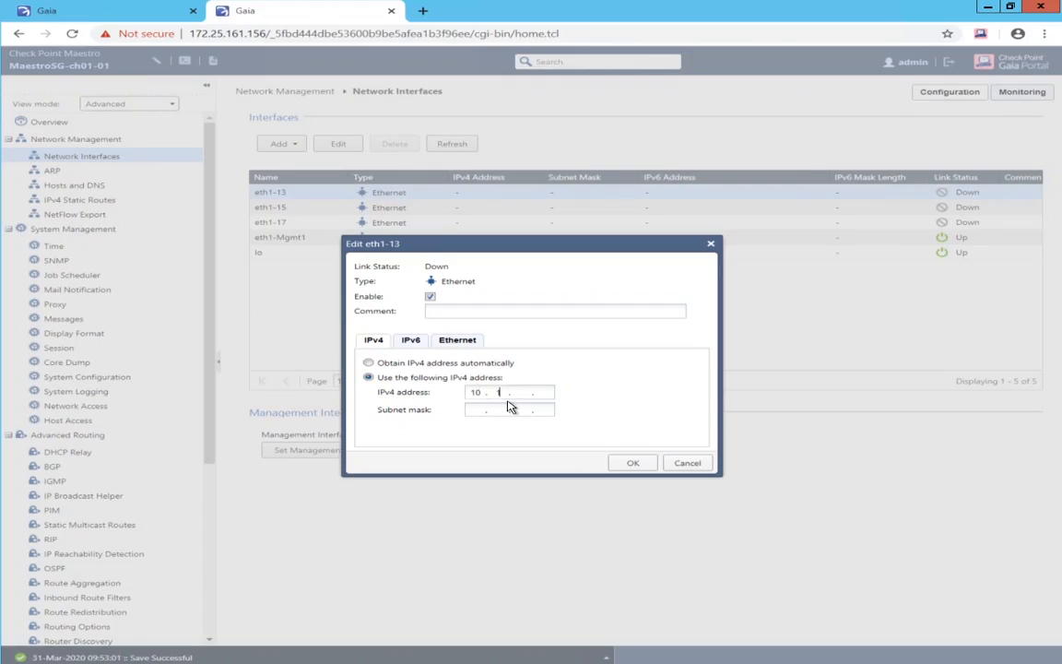
pyautogui.write('1.1')
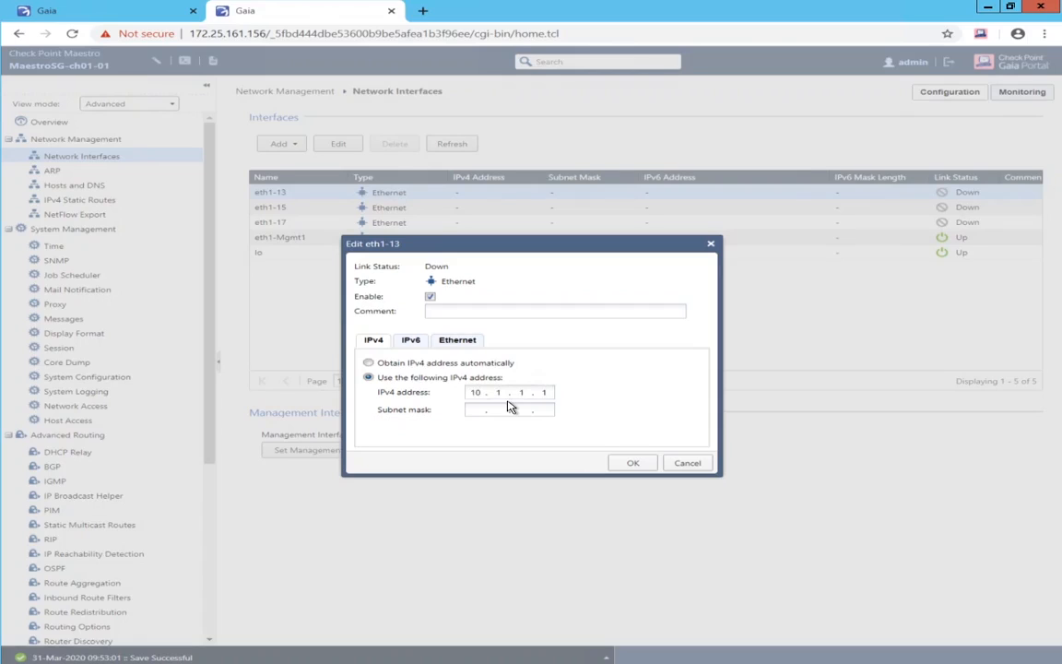
pyautogui.write('255.2..')
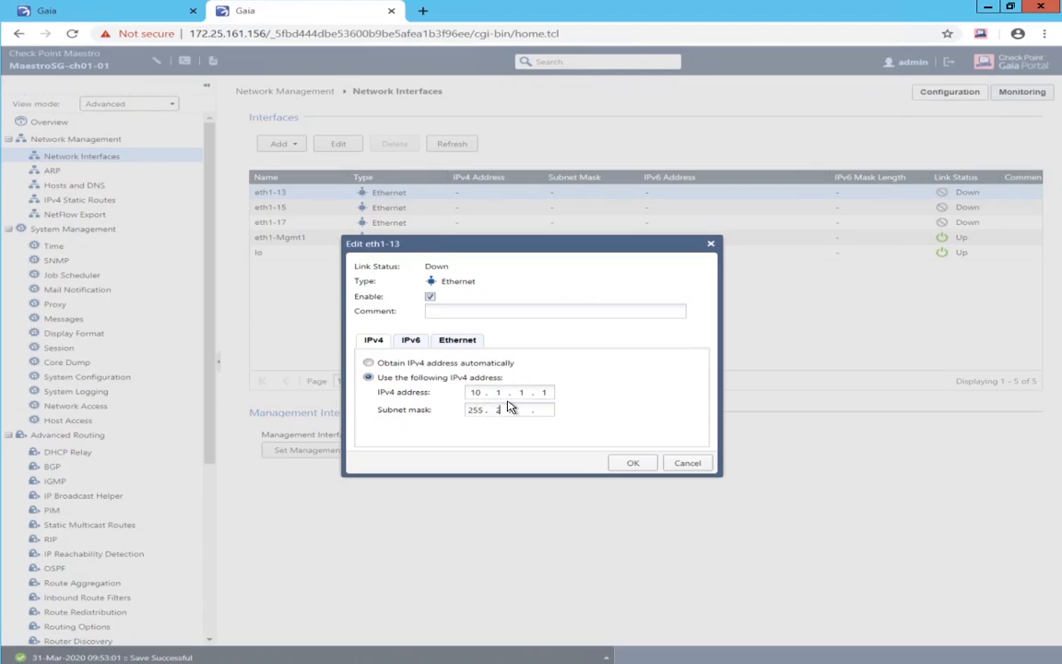
pyautogui.write('255 .')
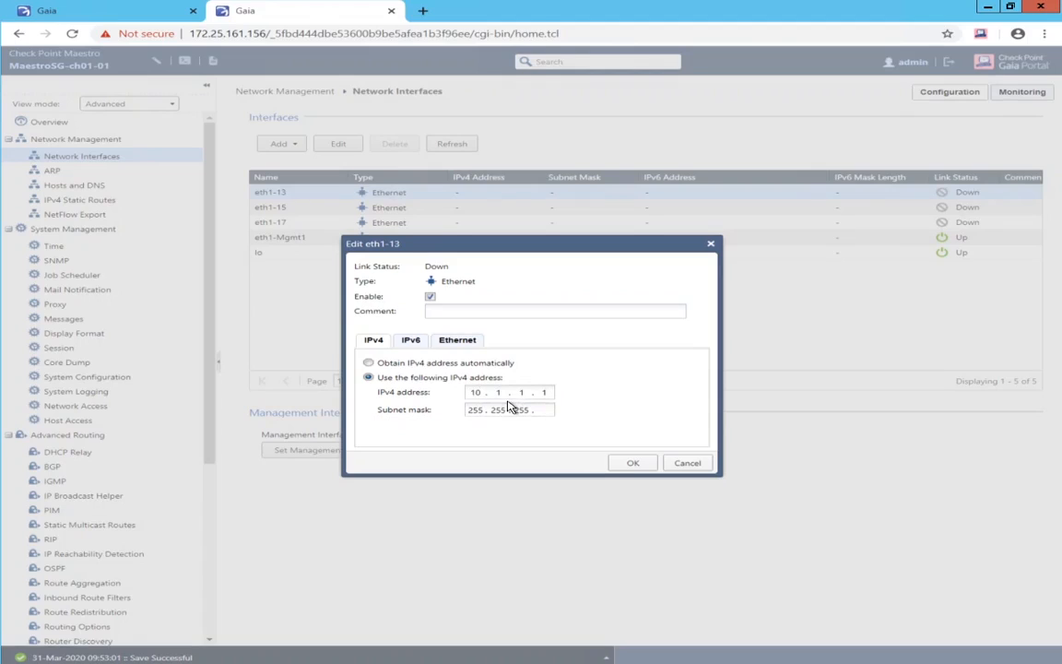
pyautogui.write('0')
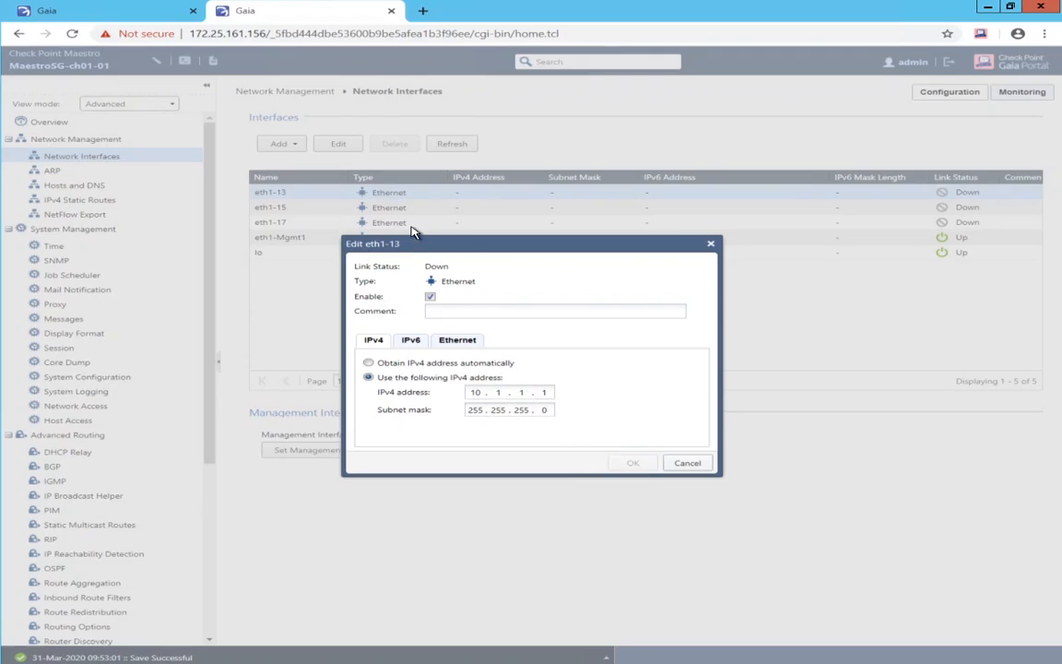
pyautogui.click(632, 461)
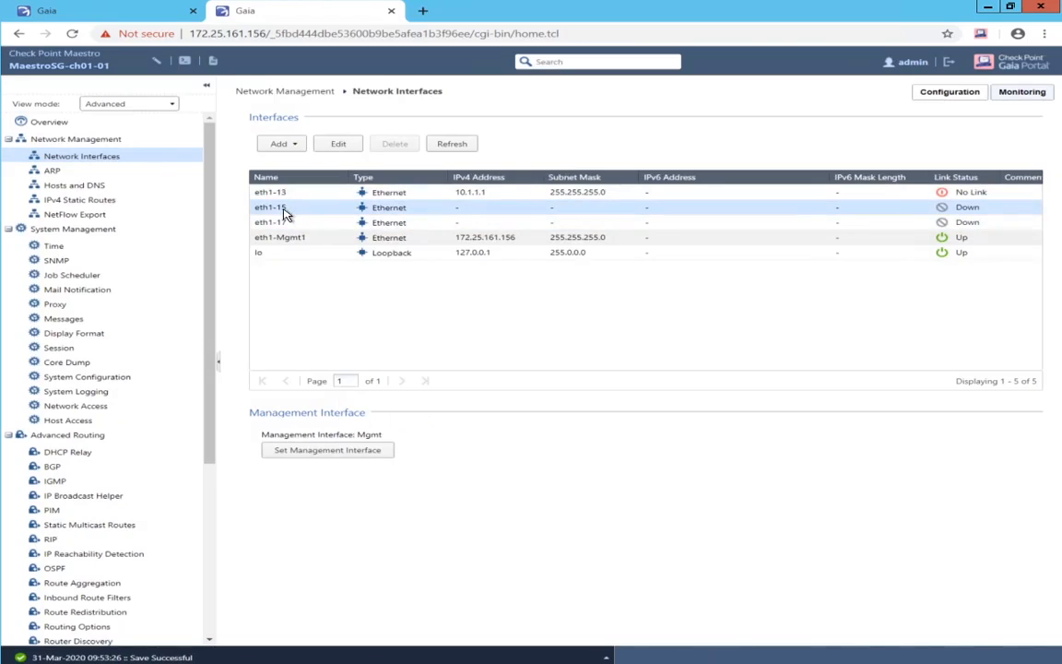
# - Enable eth1-15 with IPv4 address 10.1.2.1 and mask 255.255.255.0
pyautogui.click(338, 144)
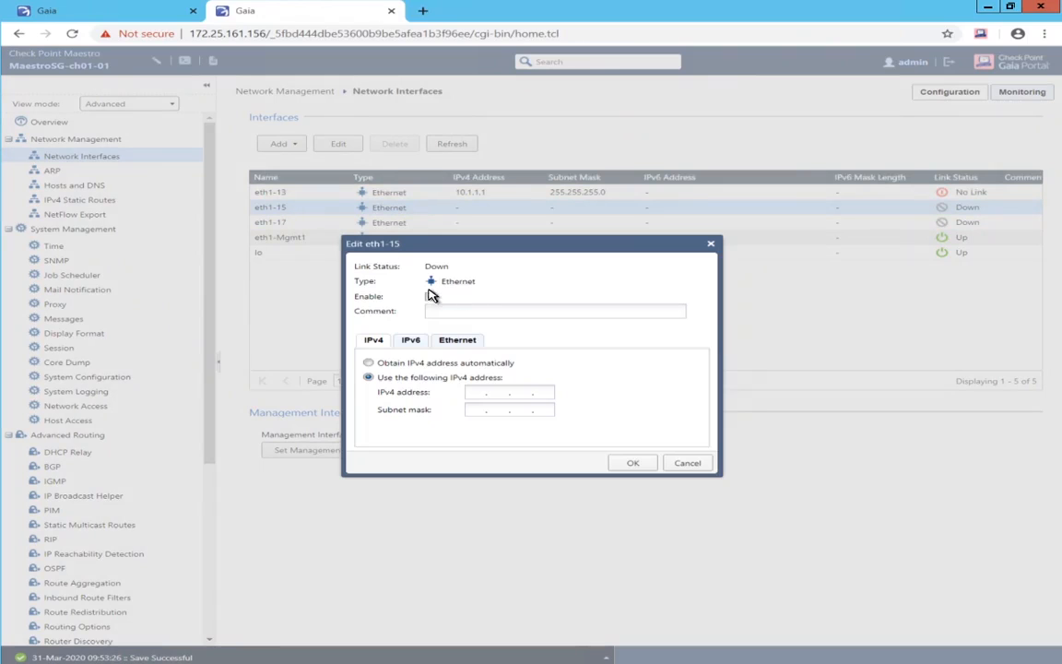
pyautogui.click(430, 295)
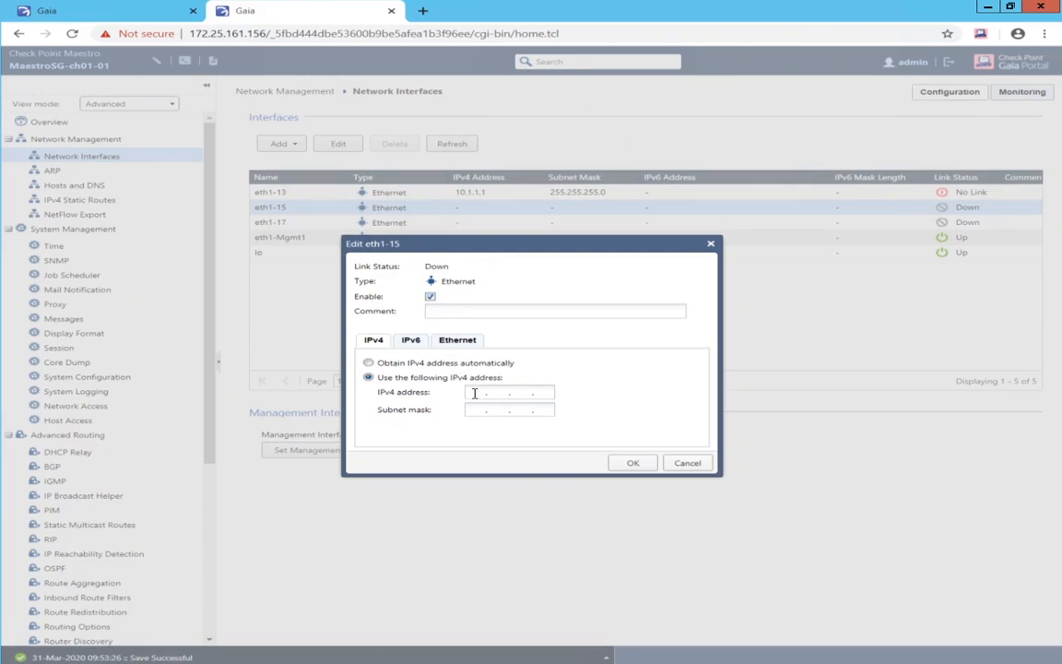
pyautogui.write('10...')
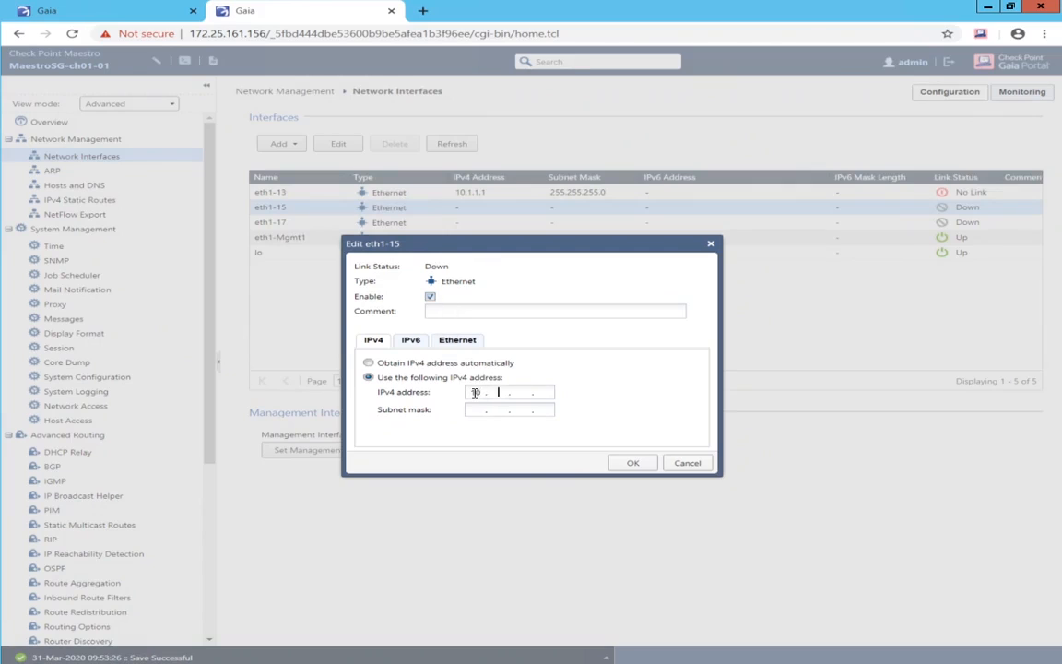
pyautogui.write('1.2.1')
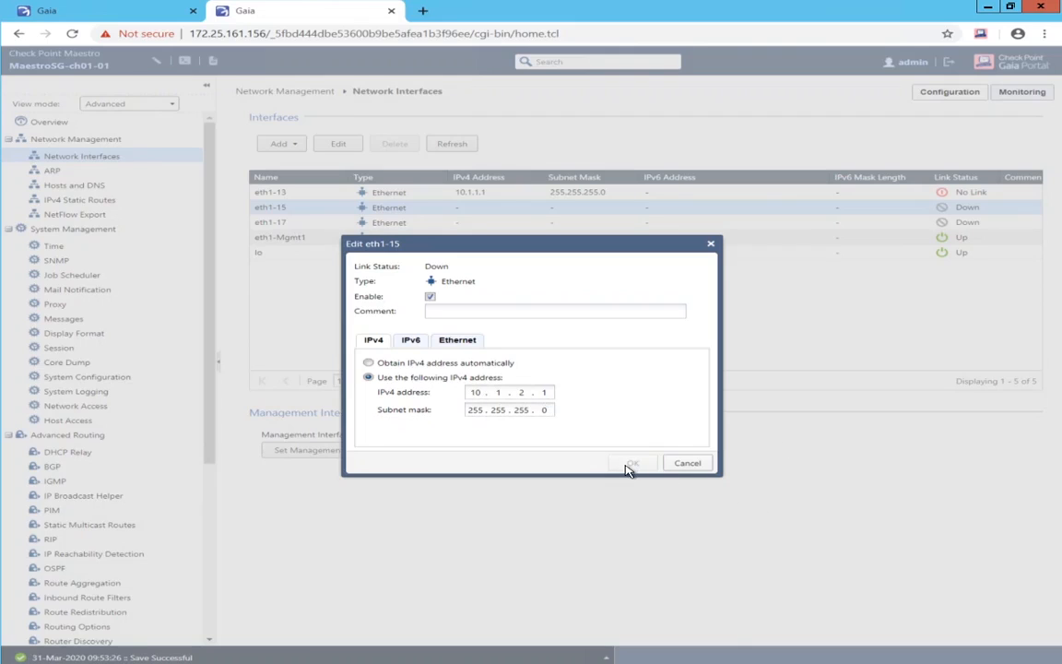
pyautogui.click(632, 461)
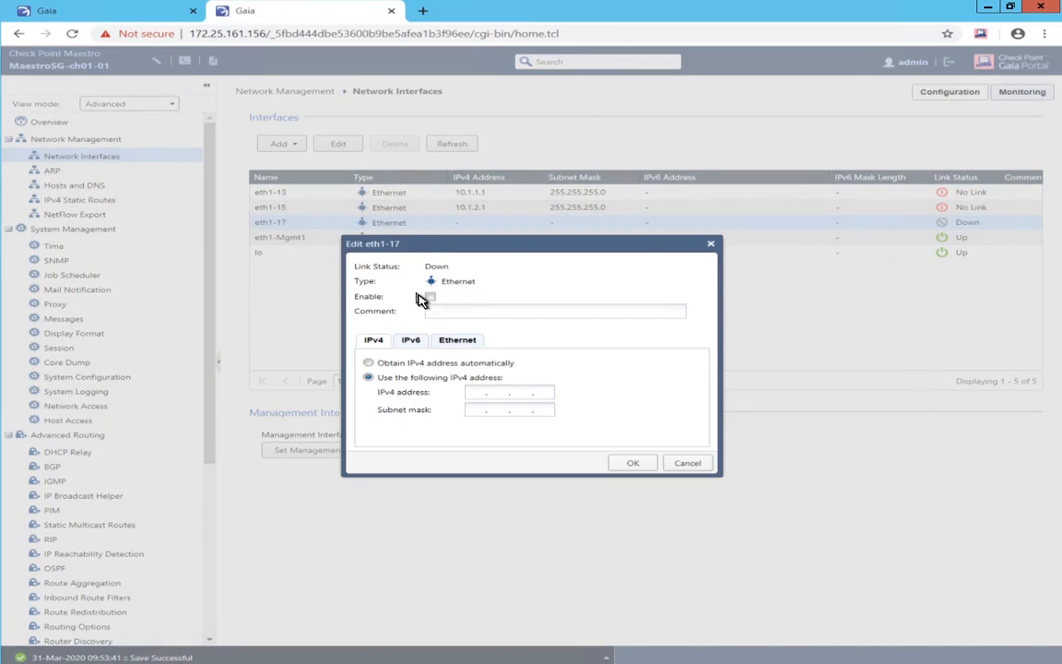
# - Enable eth1-17 with IPv4 address 10.1.3.1 and mask 255.255.255.0
pyautogui.click(429, 295)
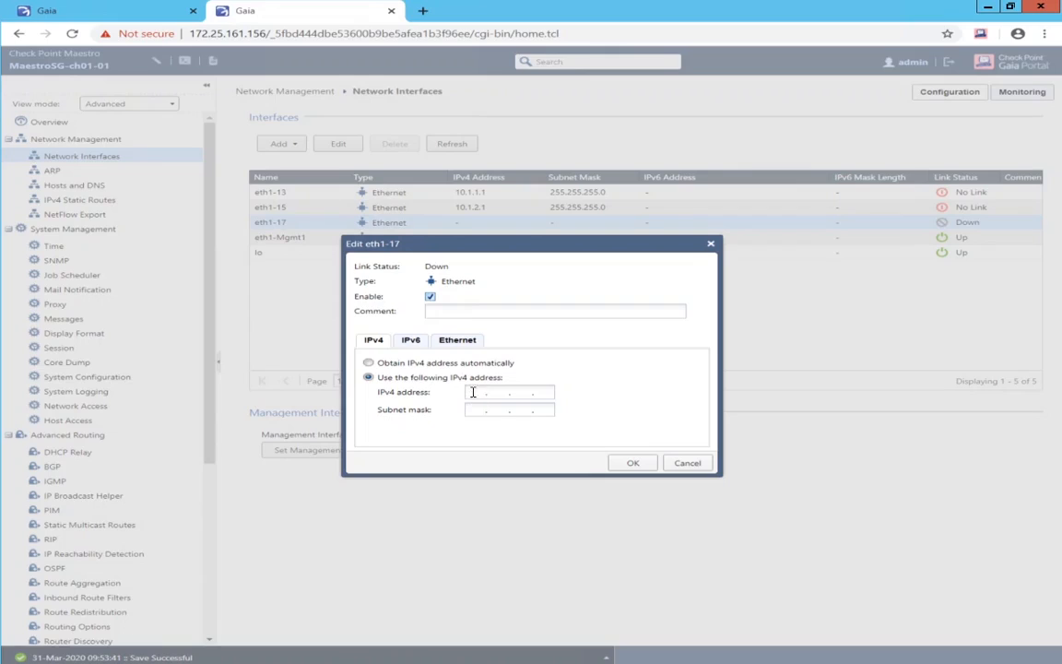
pyautogui.write('172')
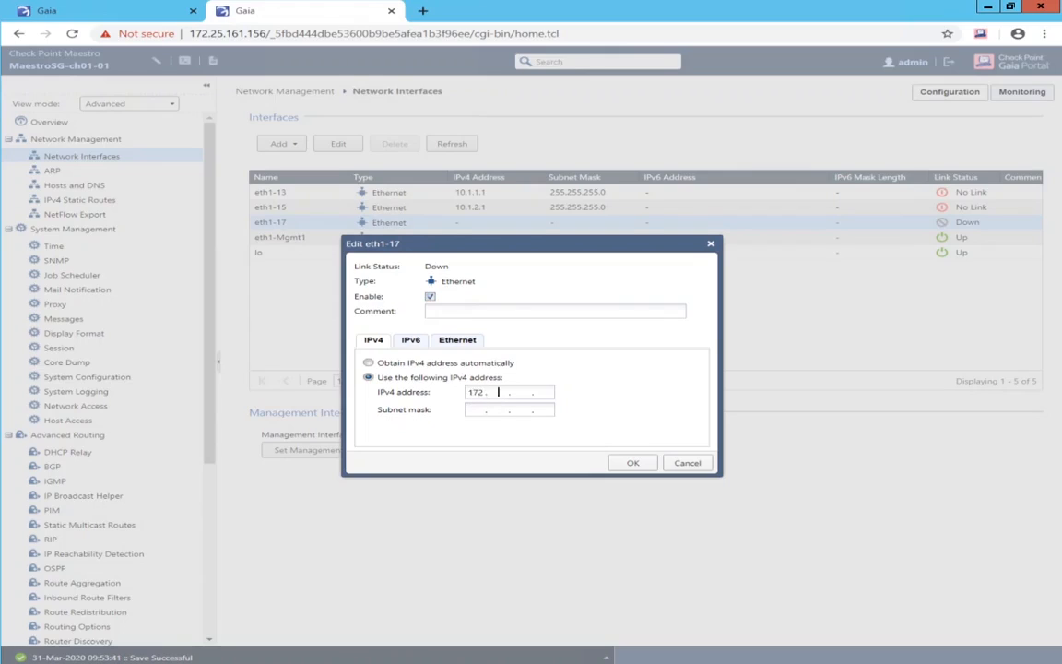
pyautogui.write('10')
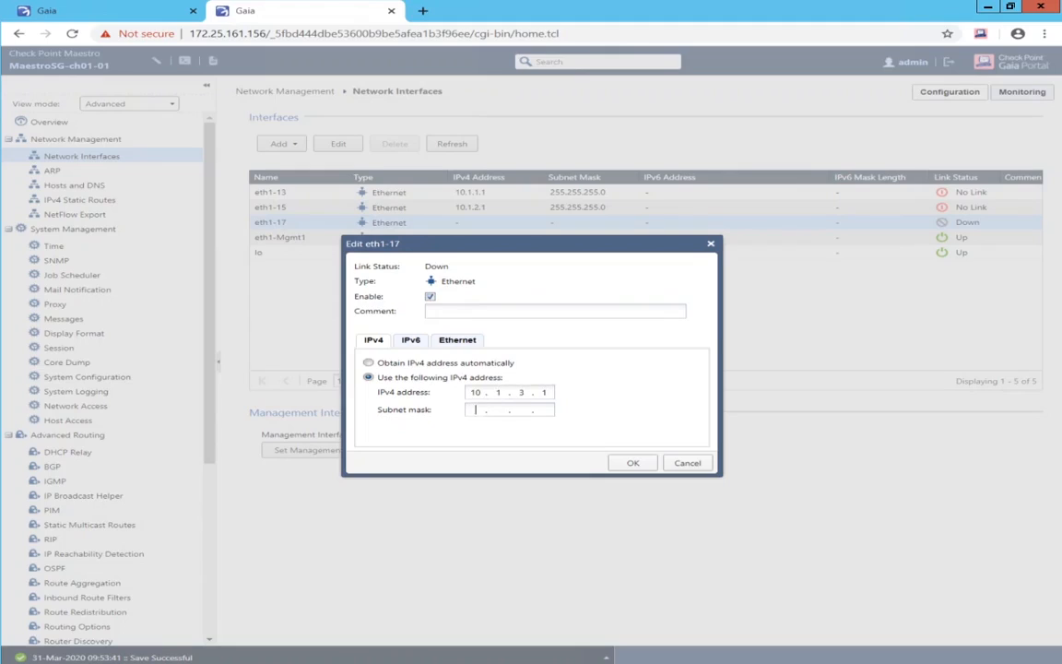
pyautogui.write('255.255')
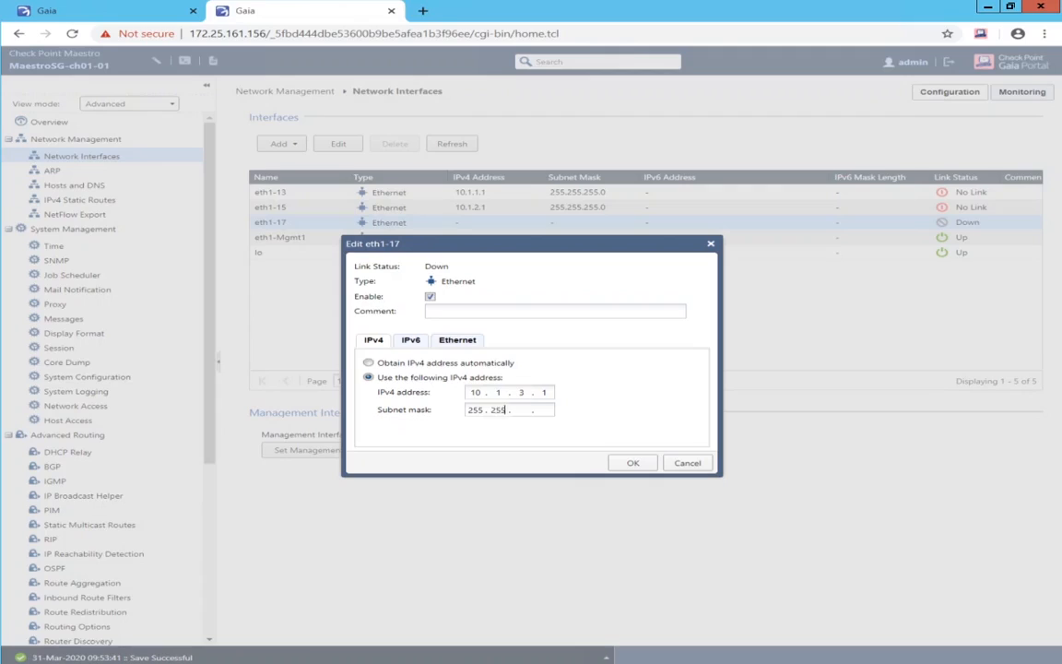
pyautogui.write('255')
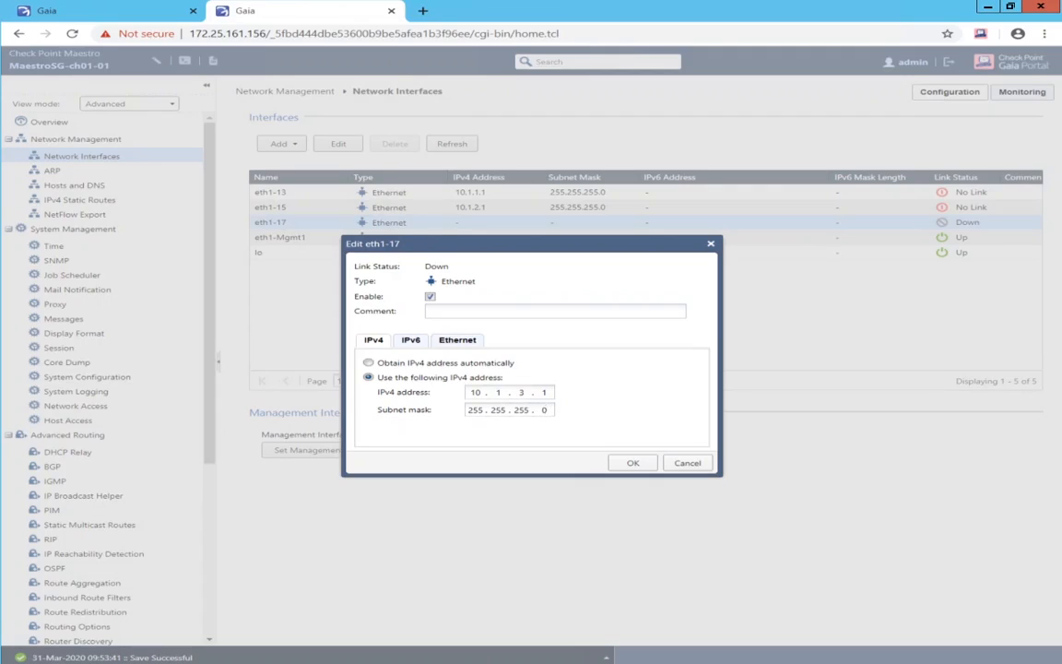
pyautogui.click(534, 409)
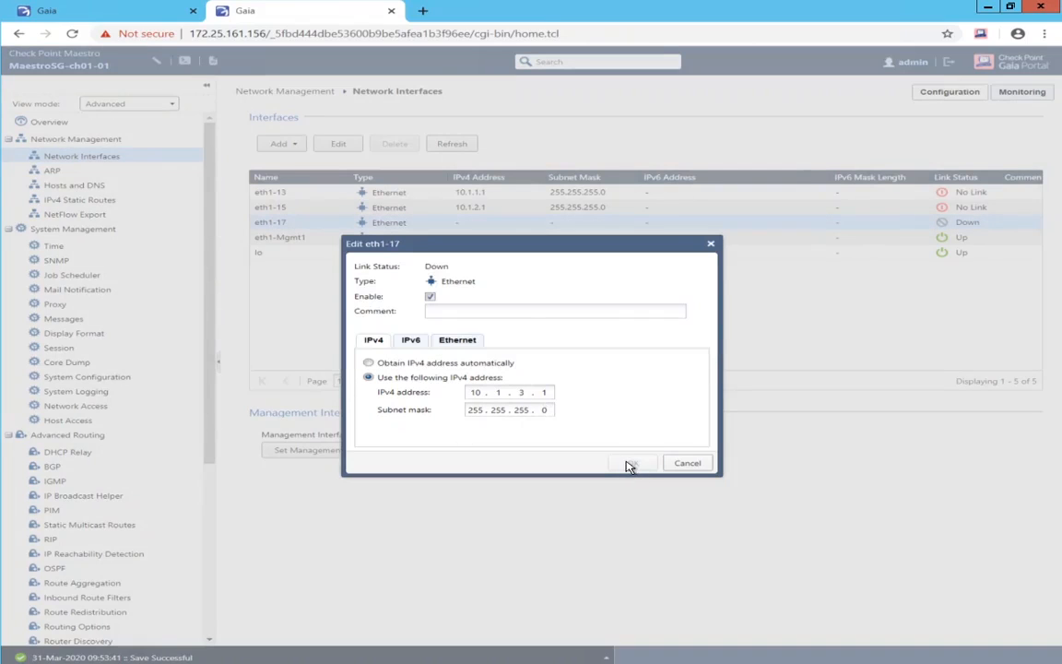
pyautogui.click(632, 461)
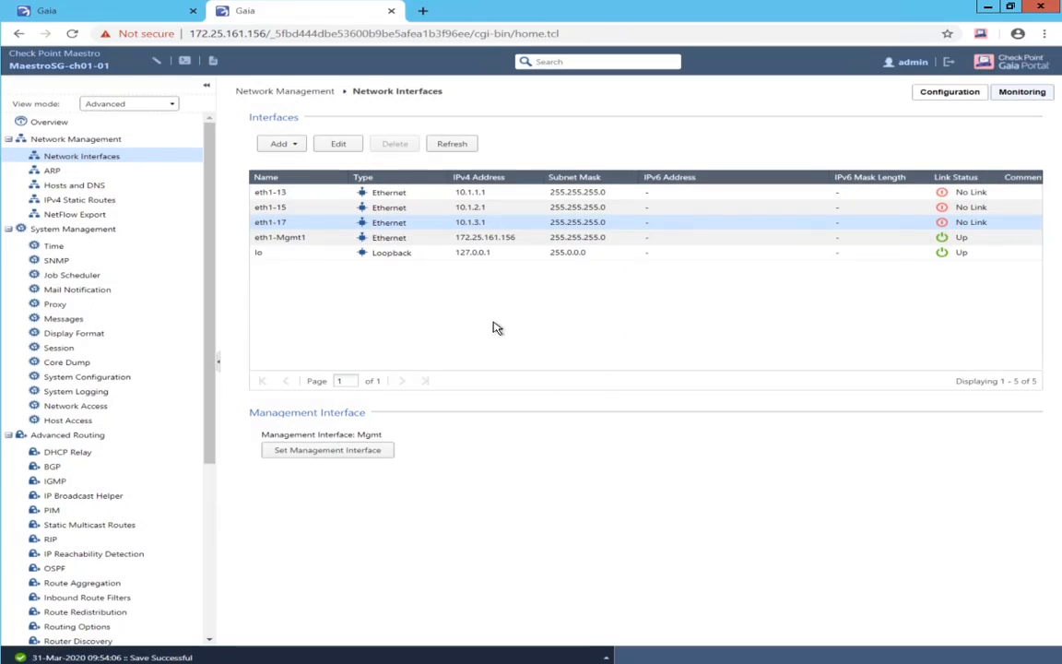
pyautogui.moveTo(137, 218)
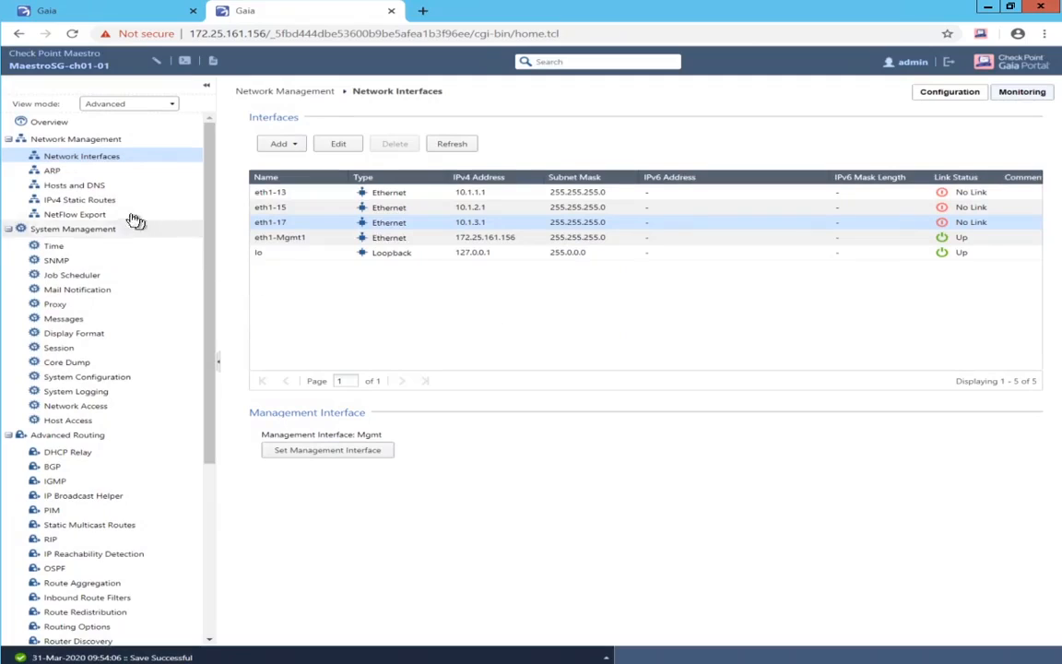
pyautogui.moveTo(79, 199)
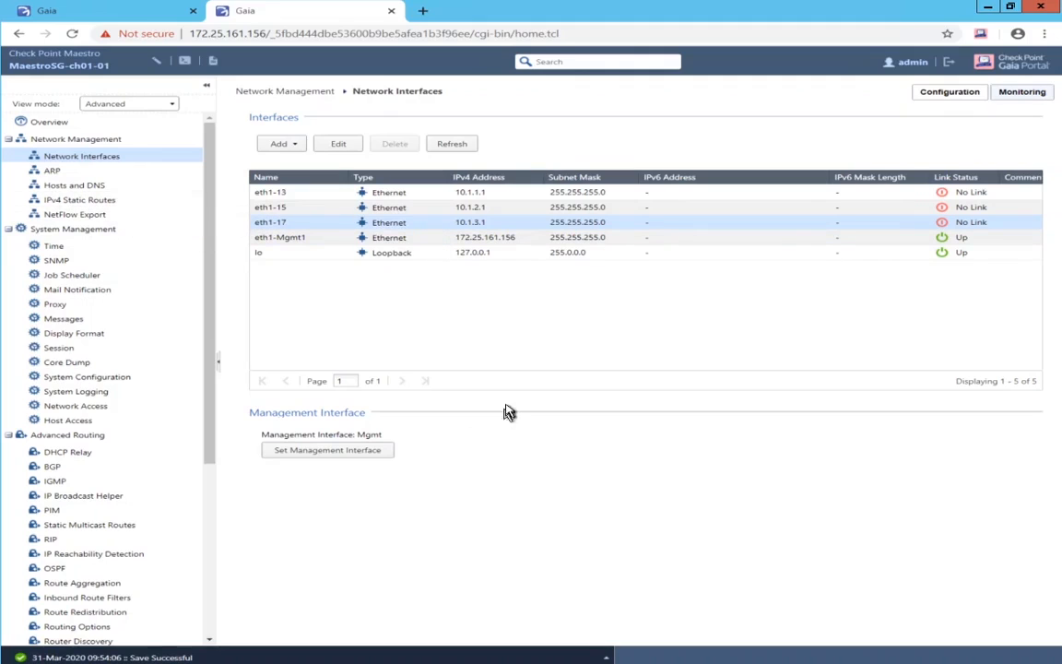
pyautogui.moveTo(490, 421)
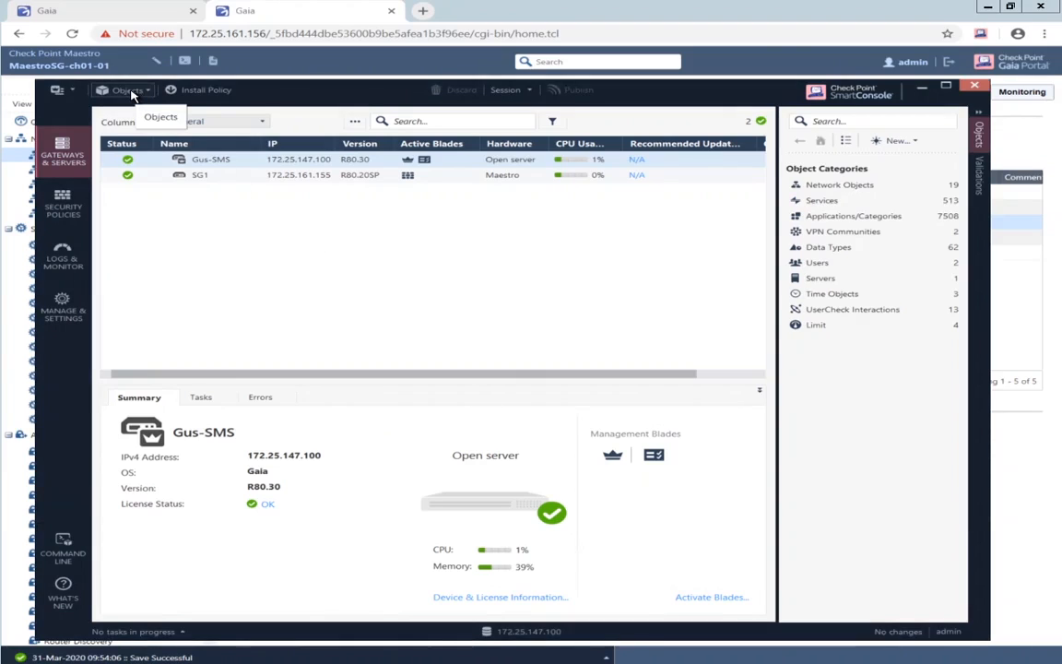
# - Begin a new Gateway object from the network object types list
pyautogui.click(126, 89)
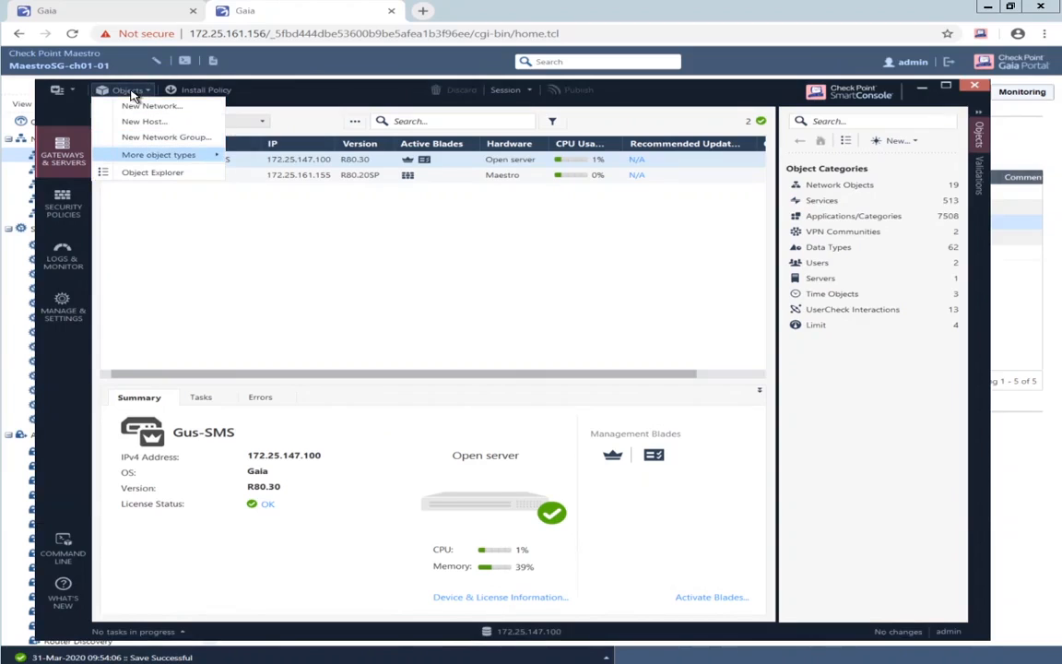
pyautogui.click(159, 154)
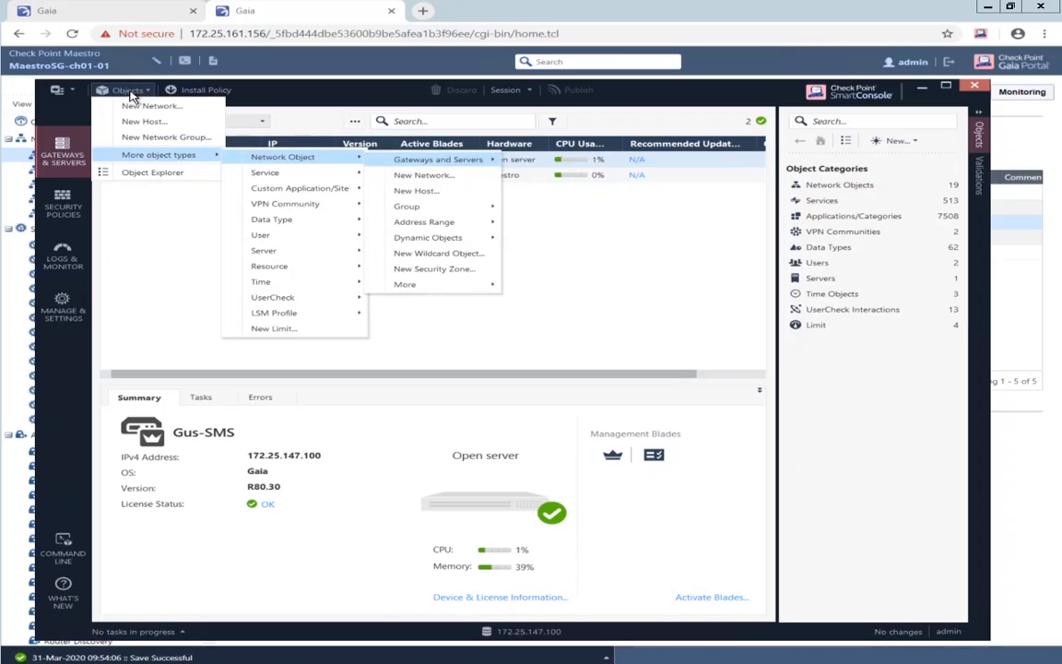
pyautogui.moveTo(439, 159)
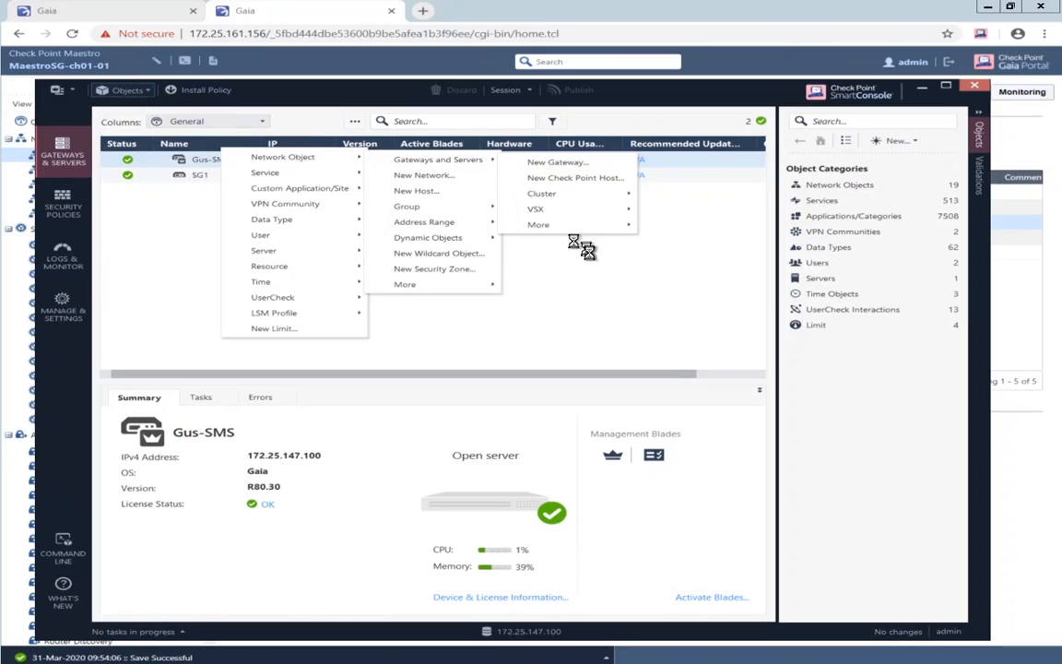
pyautogui.click(557, 162)
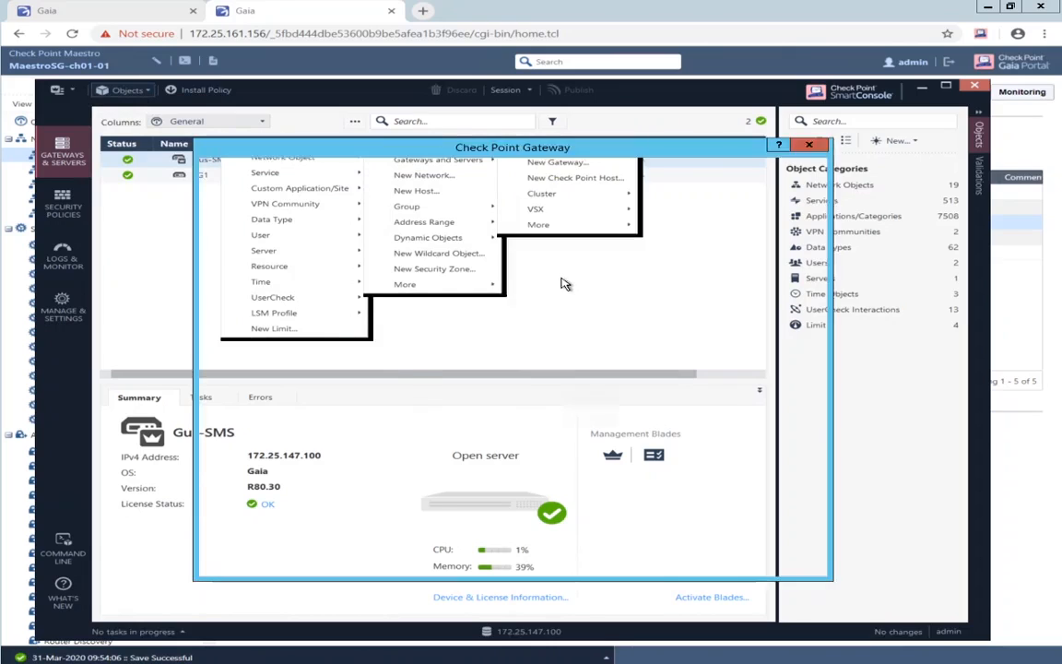
# - Name the gateway MaestroSG and enter its IPv4 address 172.25.161.156
pyautogui.click(575, 177)
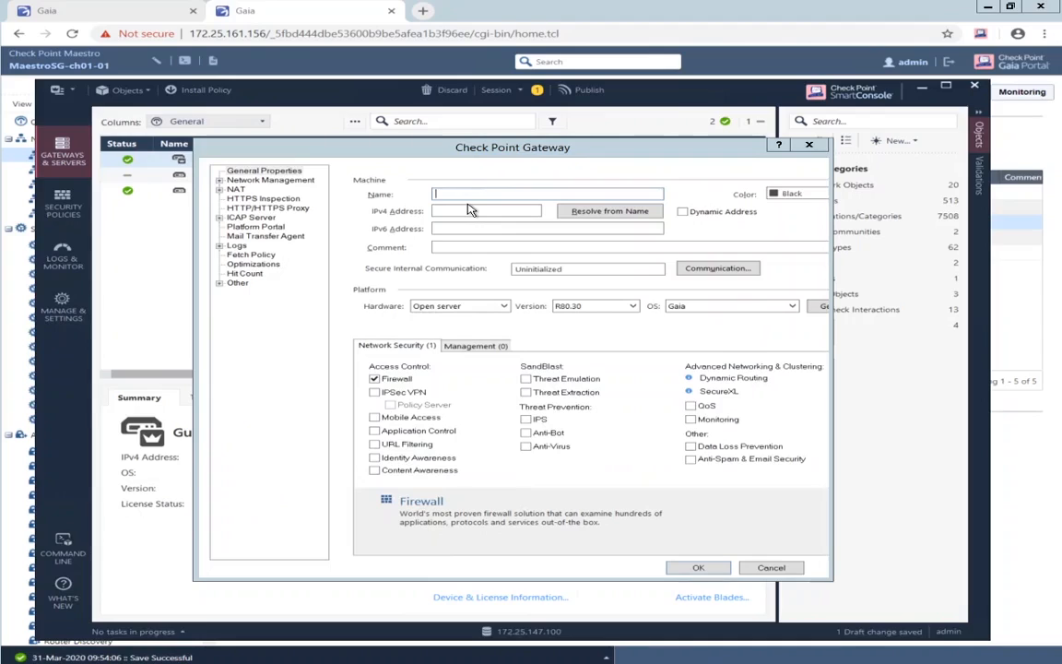
pyautogui.write('Maestr')
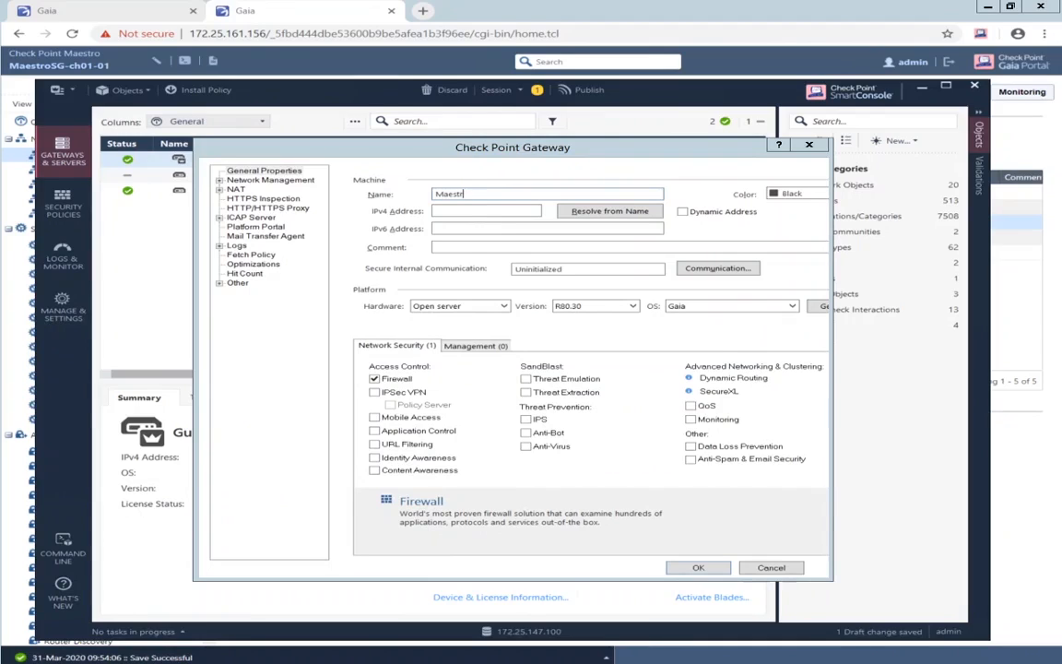
pyautogui.write('o')
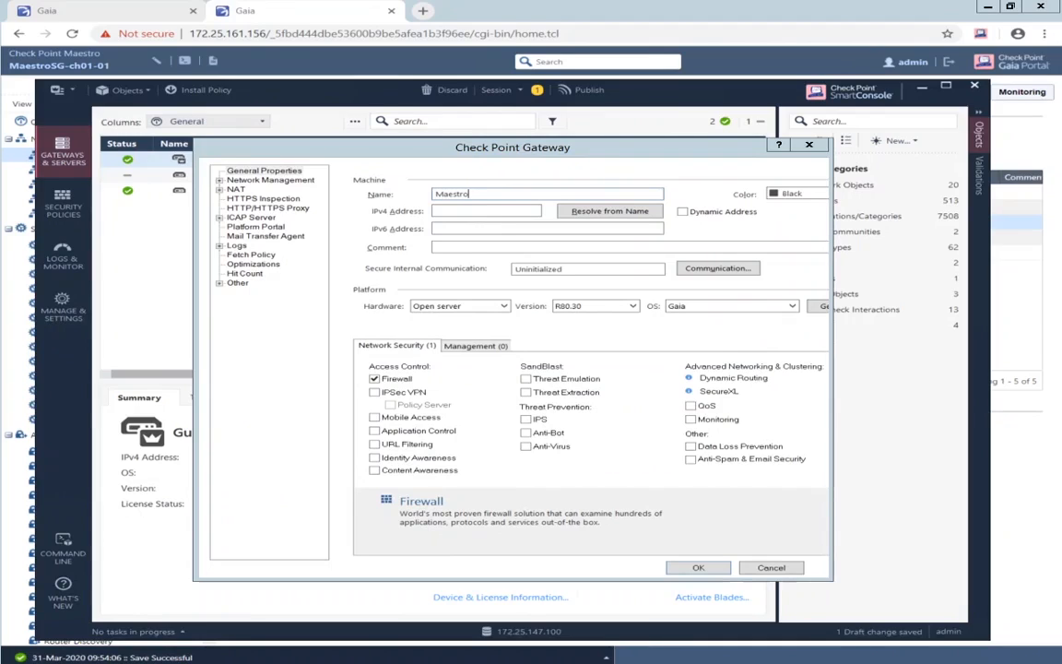
pyautogui.write('SG')
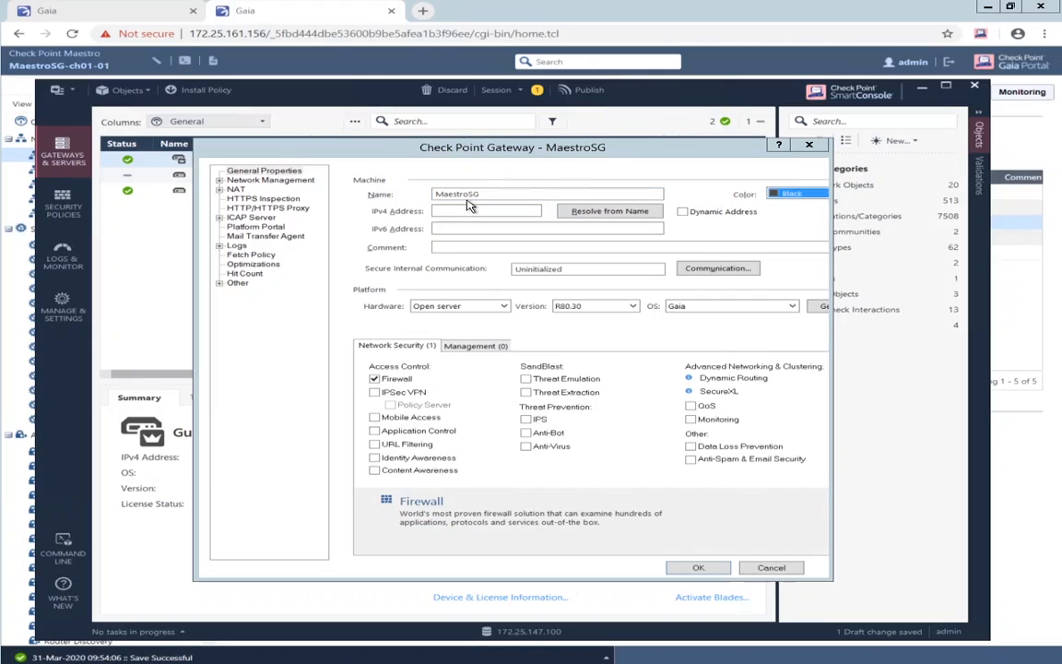
pyautogui.write('172.25.161.156')
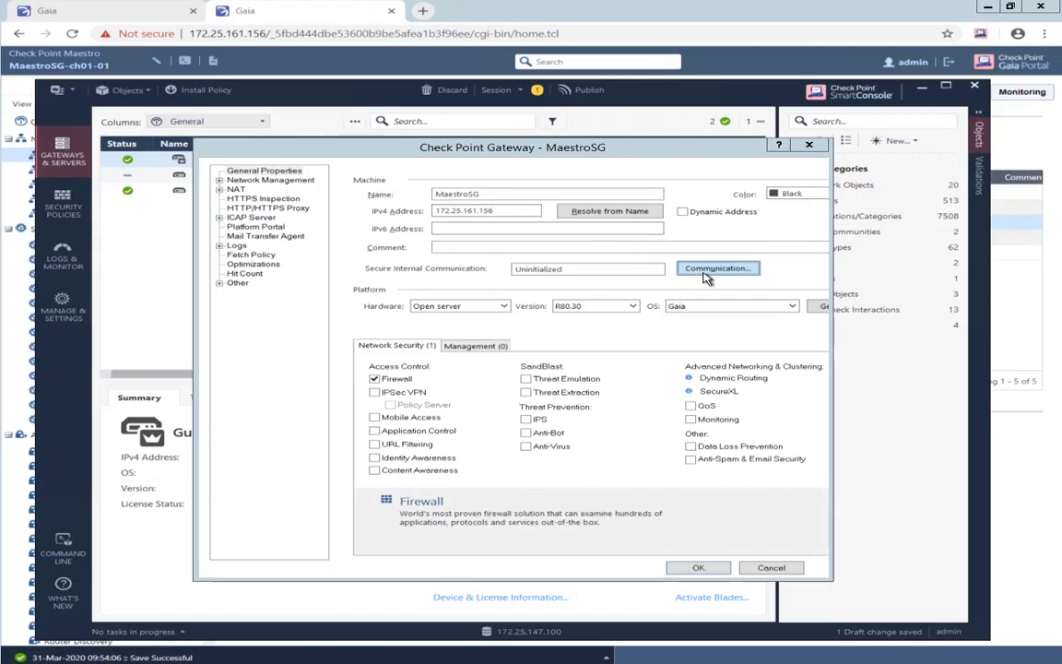
# - Initialize SIC trust with the one-time password and accept the retrieved topology results
pyautogui.click(717, 267)
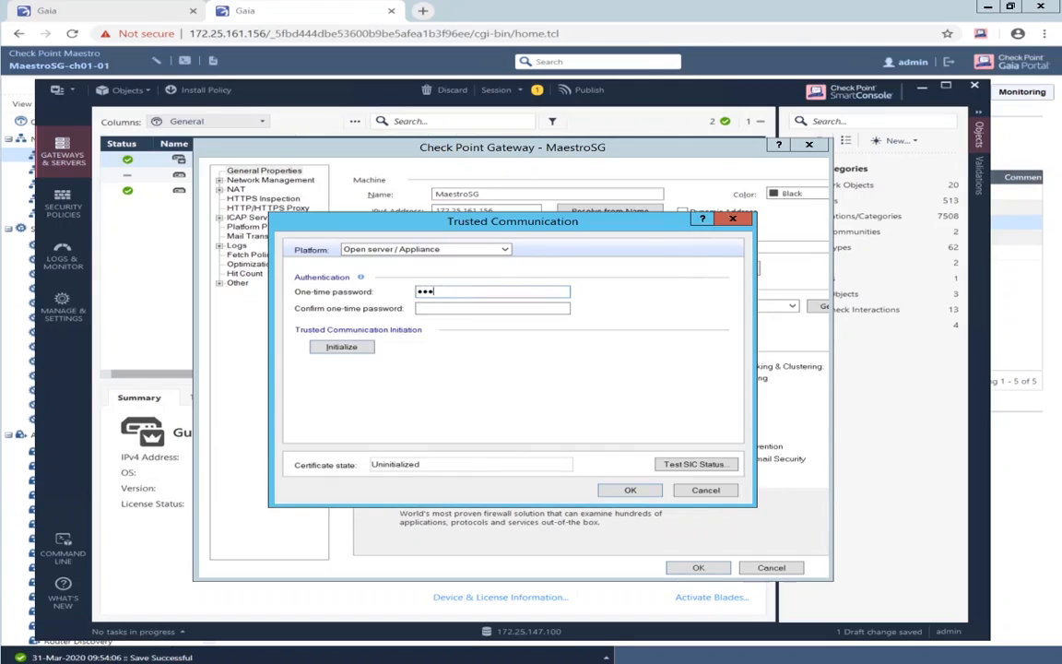
pyautogui.write('••')
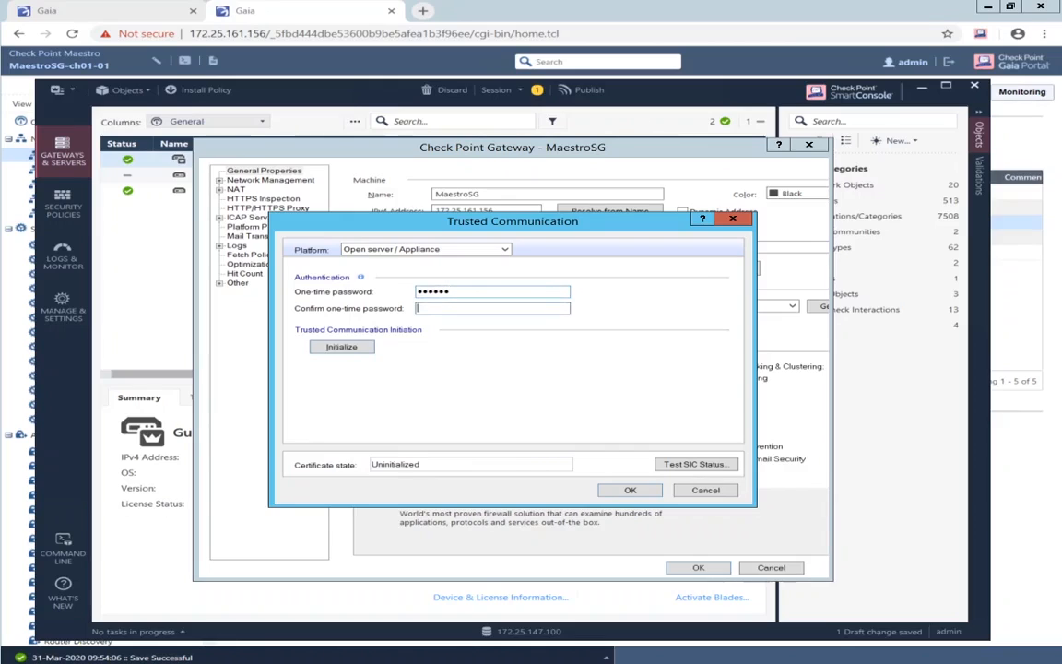
pyautogui.write('••••••')
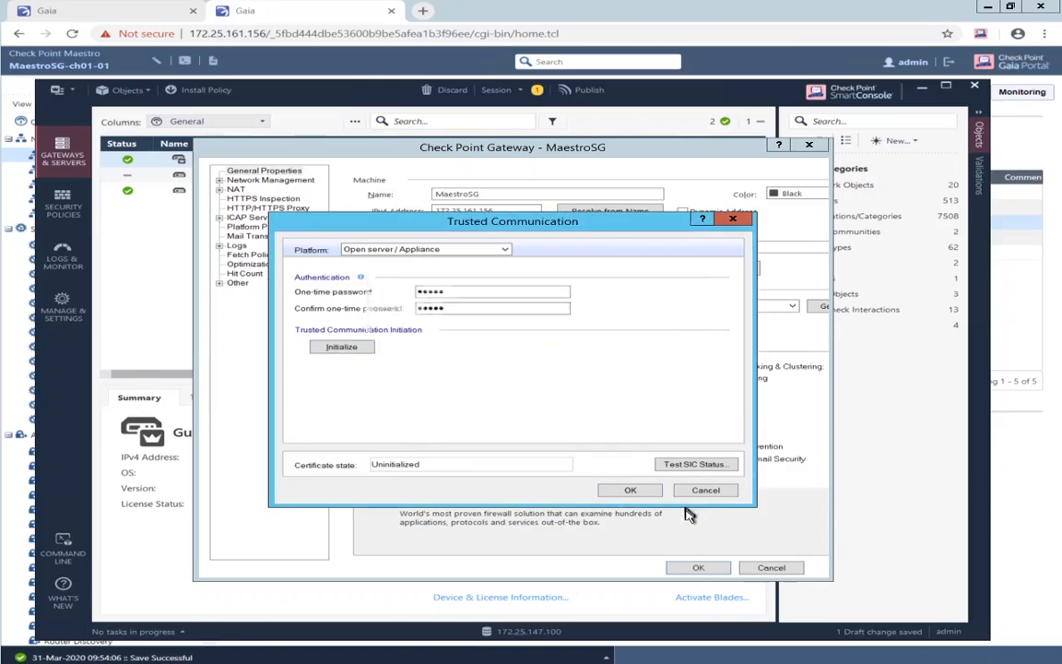
pyautogui.click(341, 347)
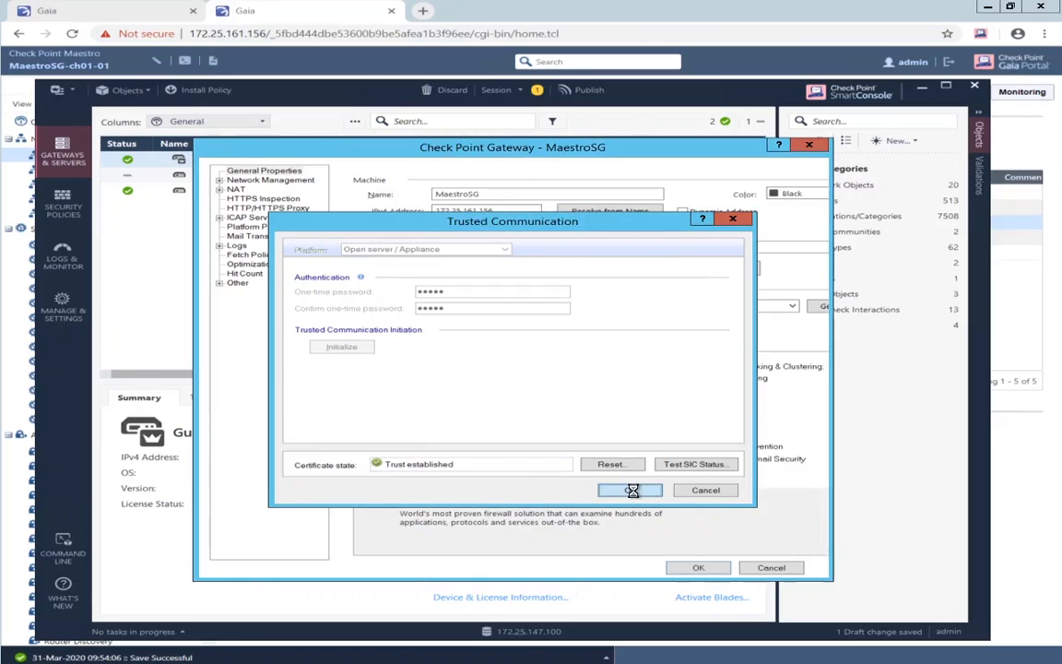
pyautogui.click(630, 491)
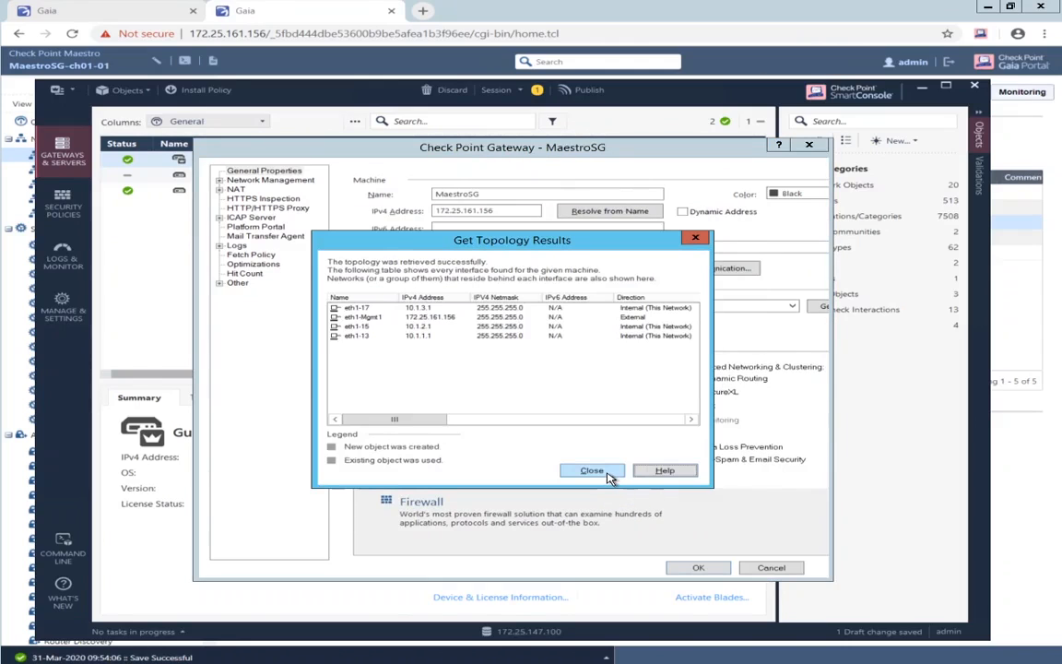
pyautogui.click(590, 470)
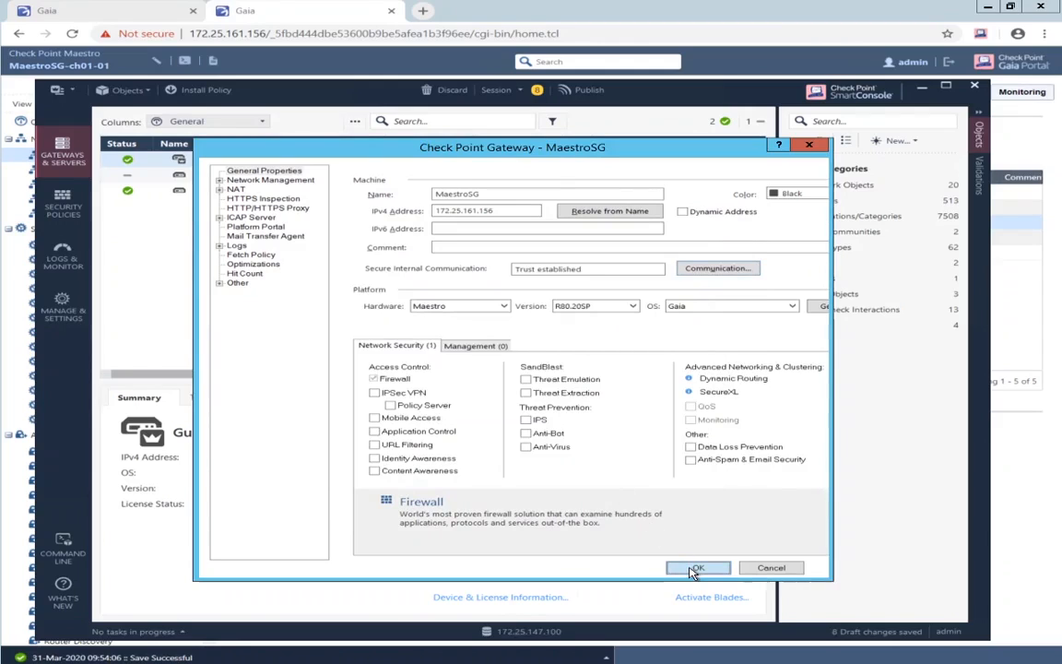
# - Save the MaestroSG gateway, then publish the session changes and proceed to installation
pyautogui.click(697, 568)
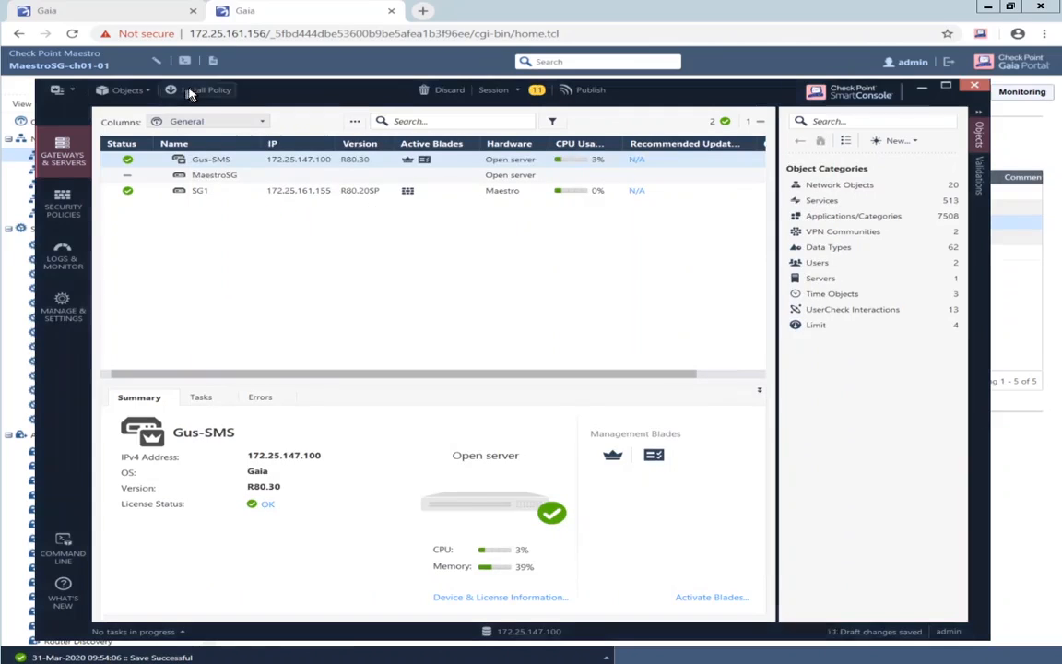
pyautogui.click(591, 89)
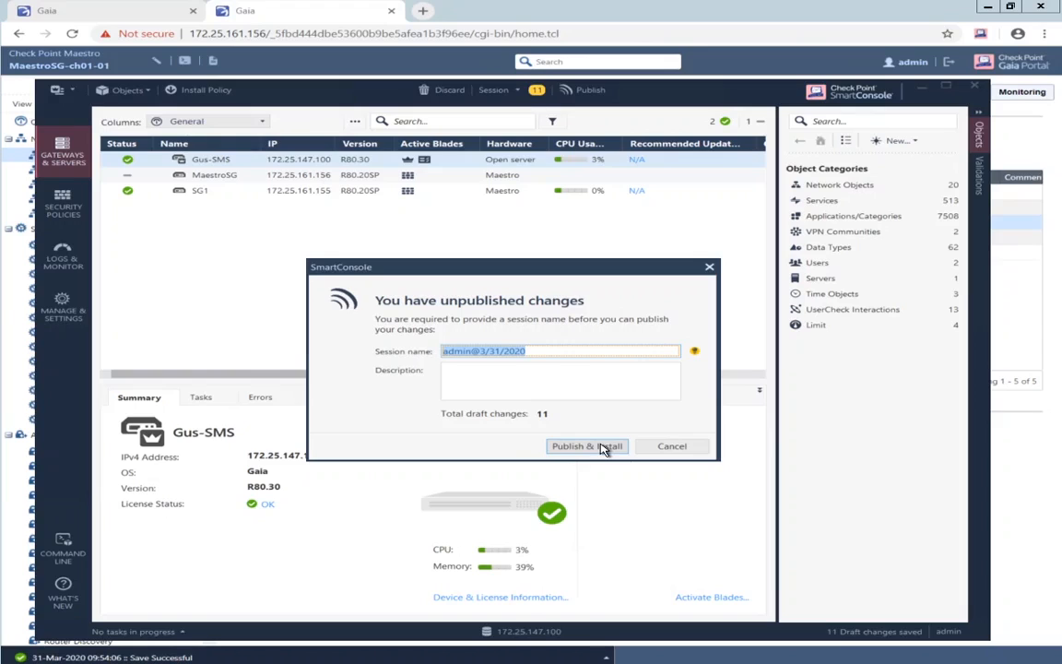
pyautogui.click(586, 445)
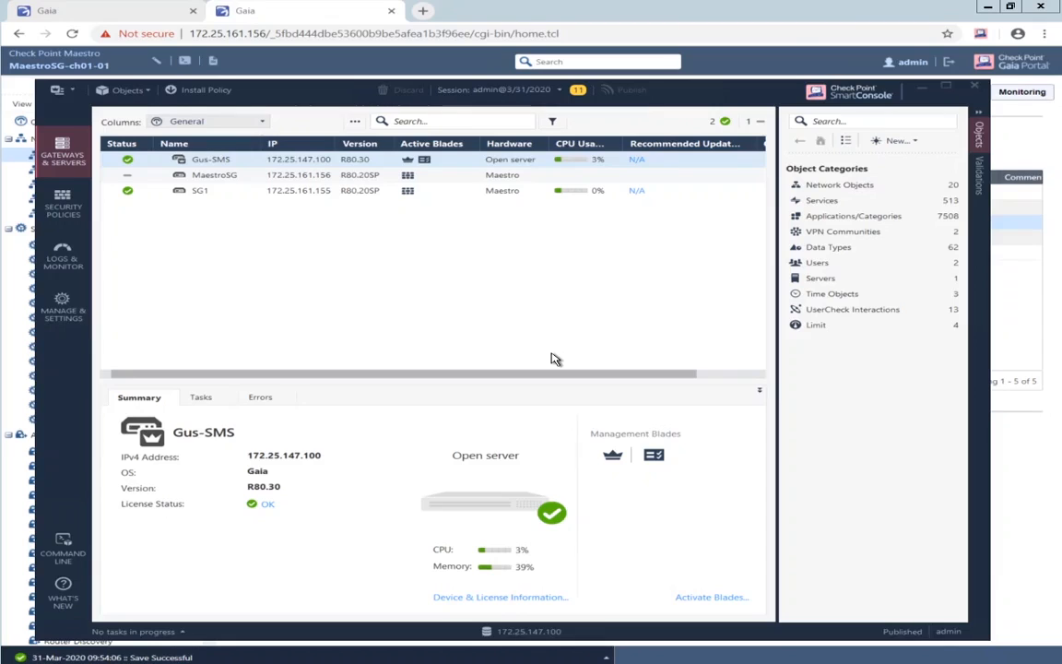
# - Install the Standard policy on both MaestroSG and SG1 gateways
pyautogui.click(206, 88)
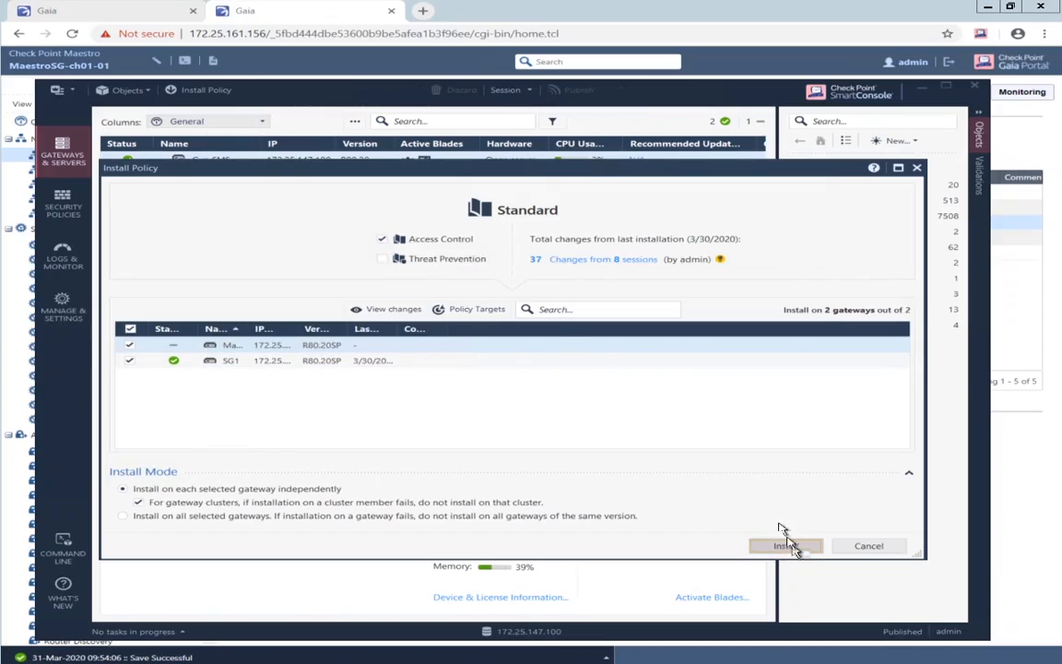
pyautogui.click(785, 546)
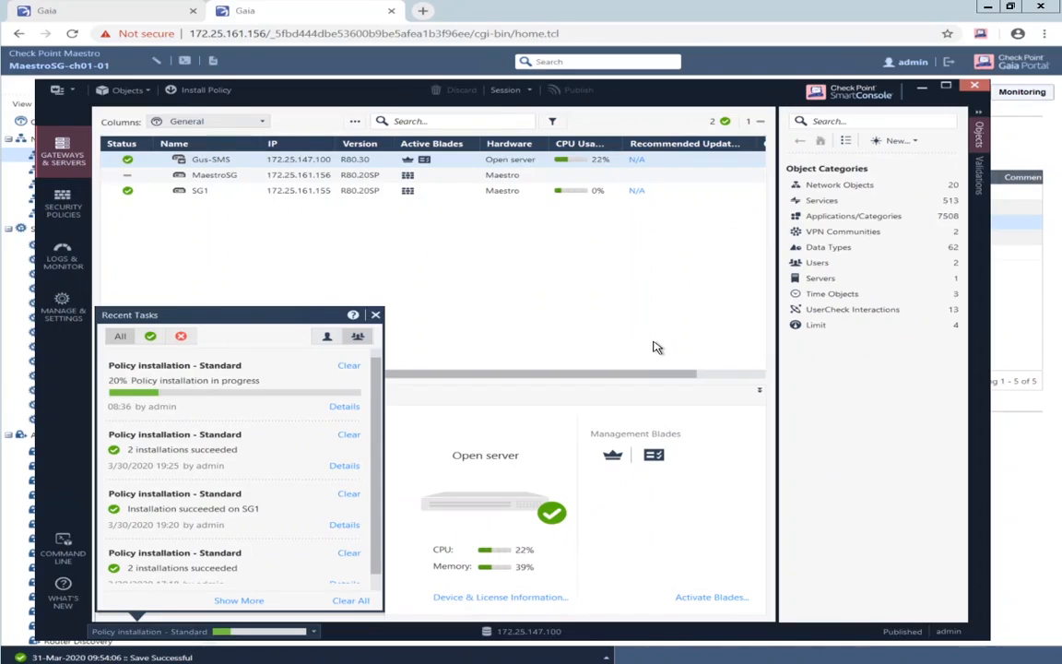
pyautogui.click(376, 313)
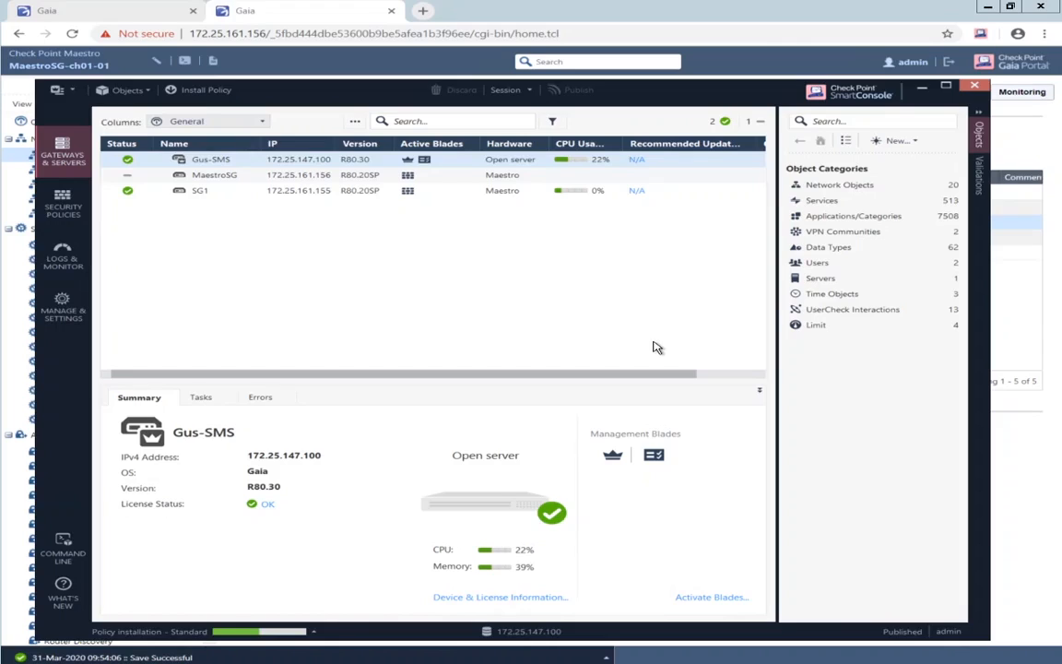
pyautogui.moveTo(306, 325)
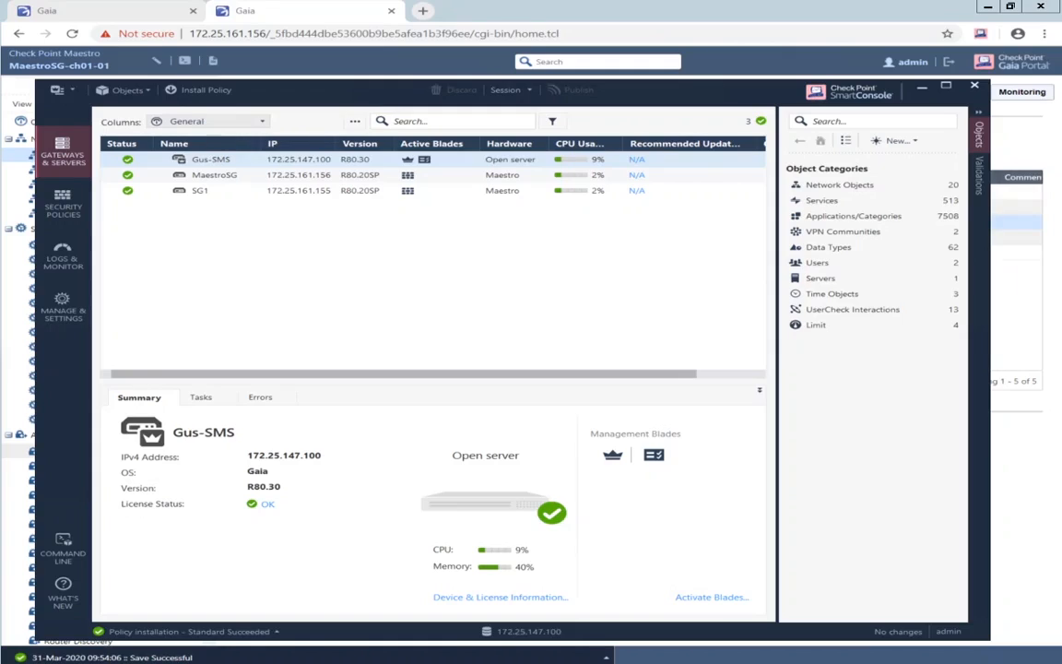
pyautogui.moveTo(62, 256)
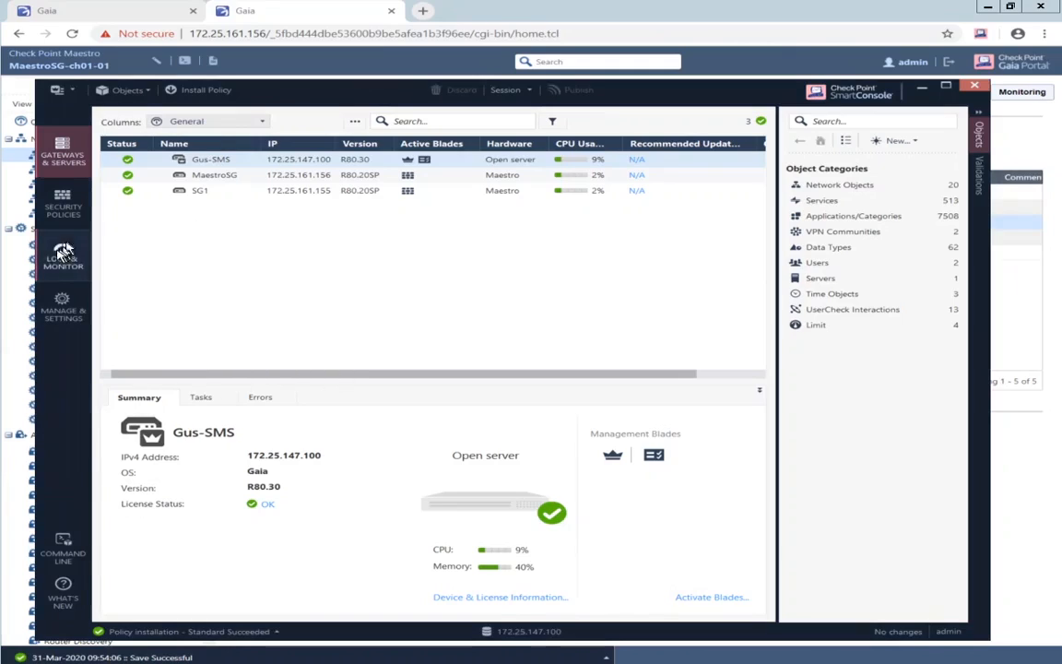
# - Switch to the Logs & Monitor view
pyautogui.click(63, 254)
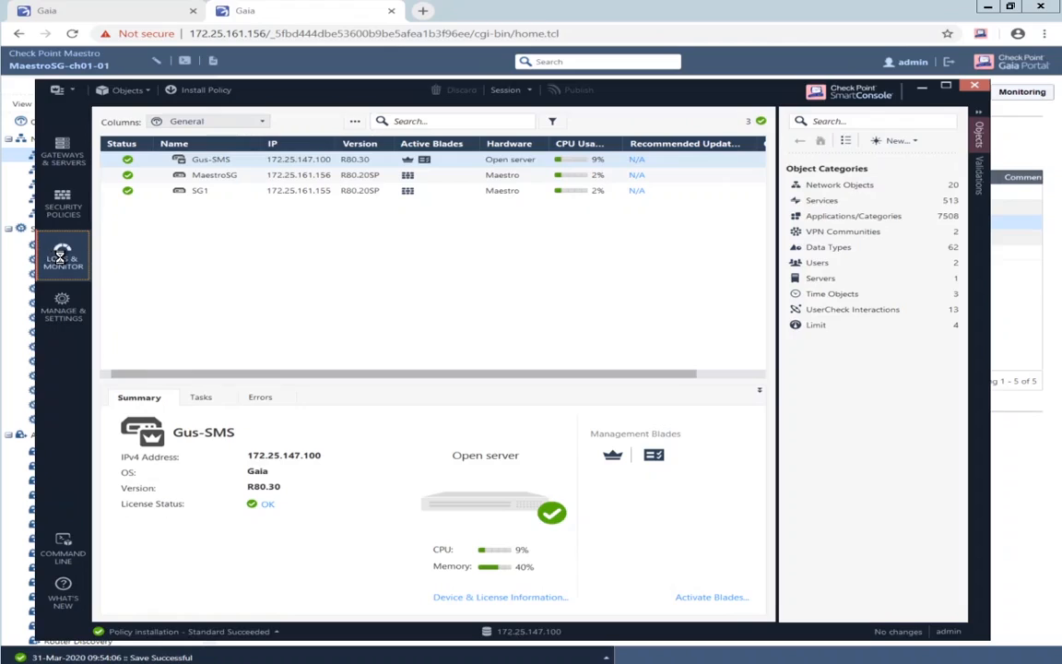
pyautogui.click(62, 255)
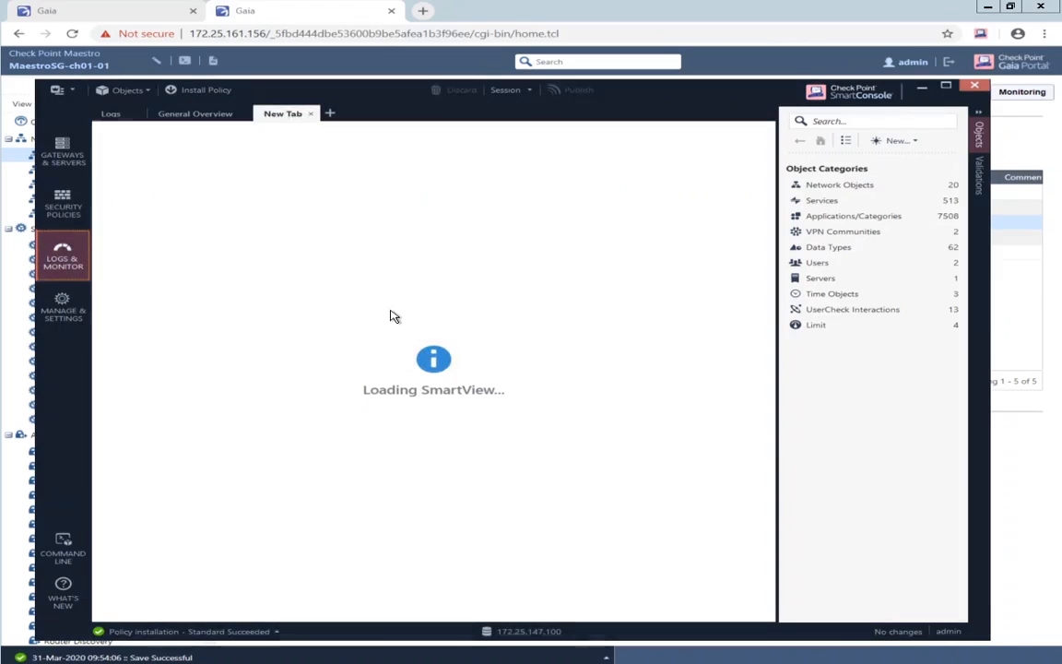